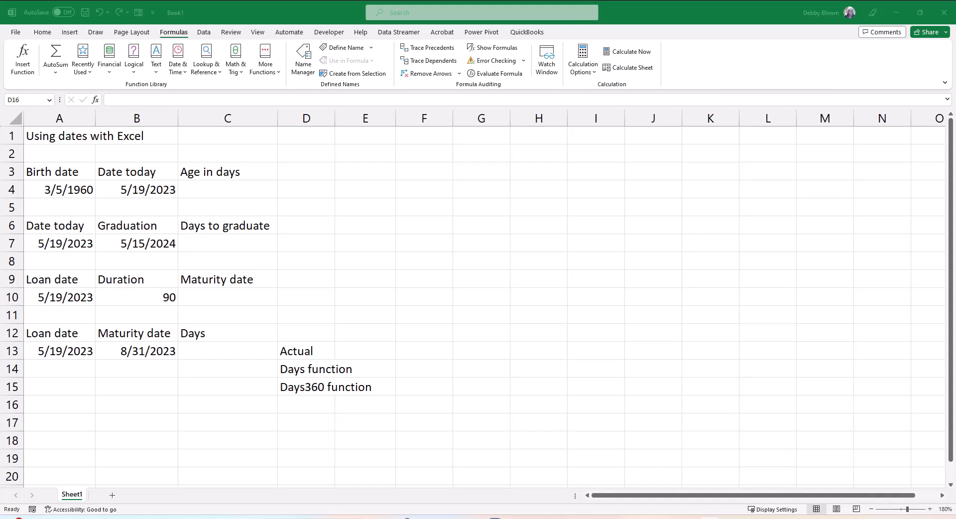
Enter =B4-A4 in C4 to get an age in days of 23085.
left_click(306, 405)
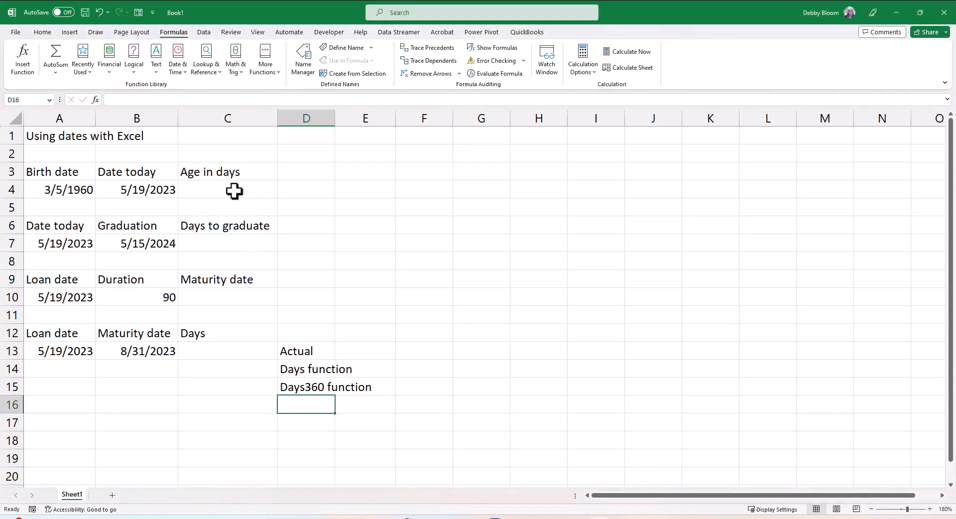
left_click(228, 189)
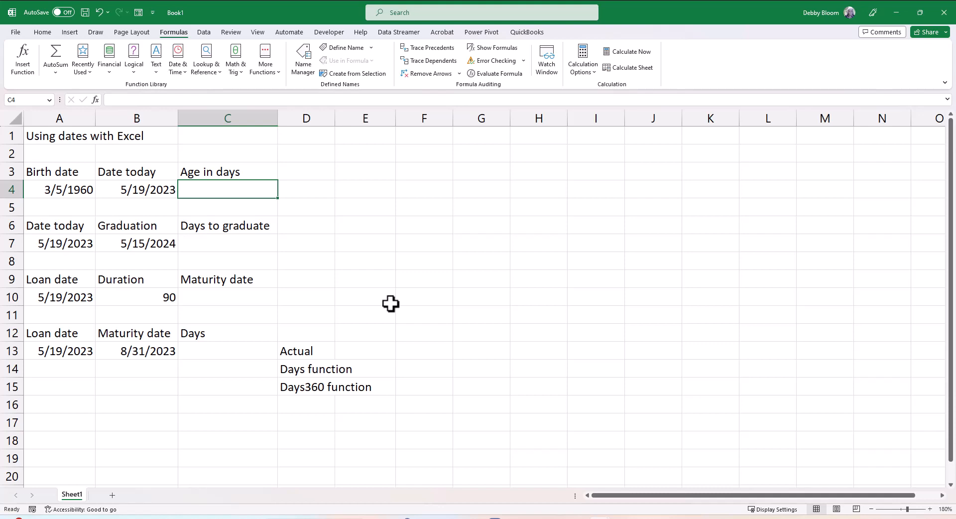
mouse_move(127, 189)
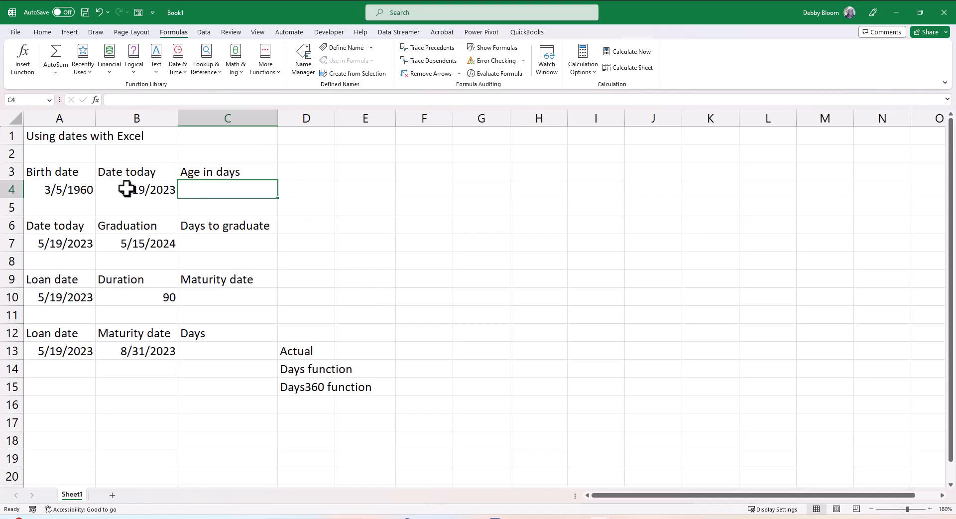
left_click(136, 190)
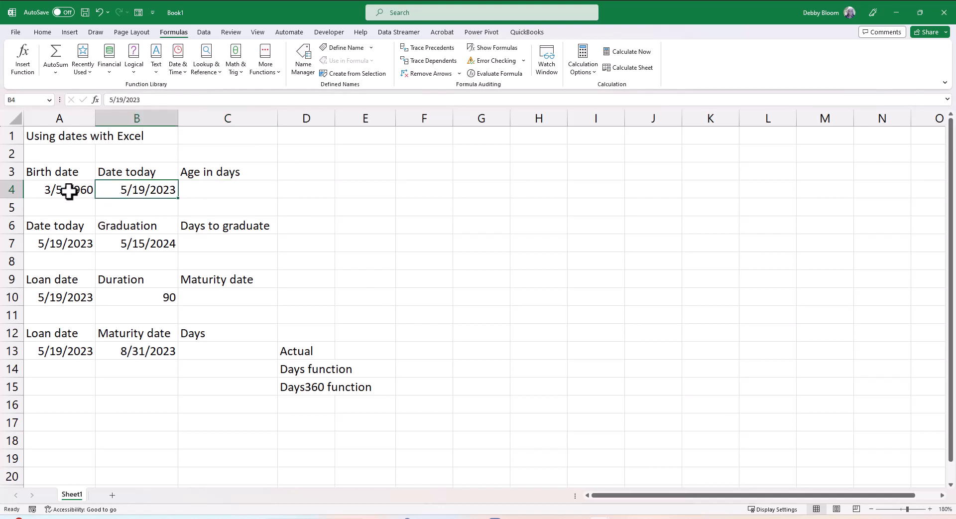
left_click(227, 190)
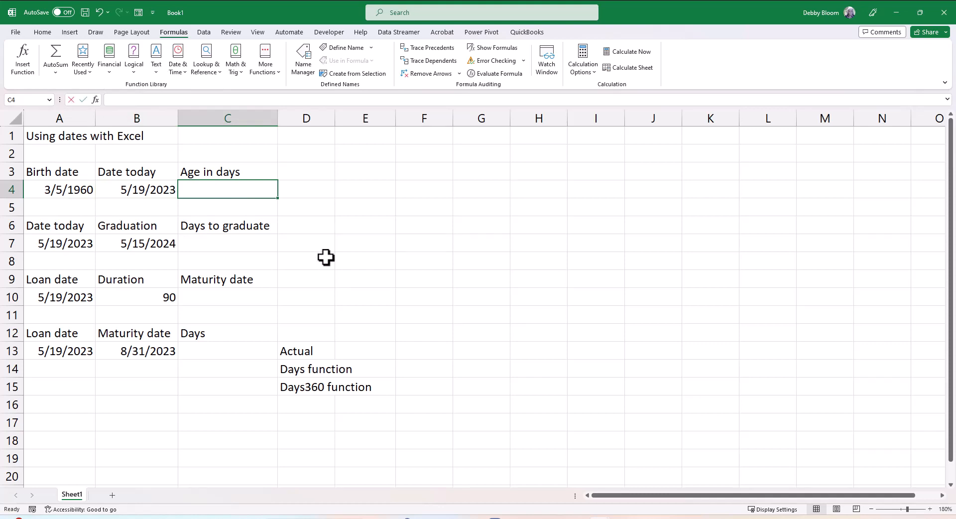
type("=")
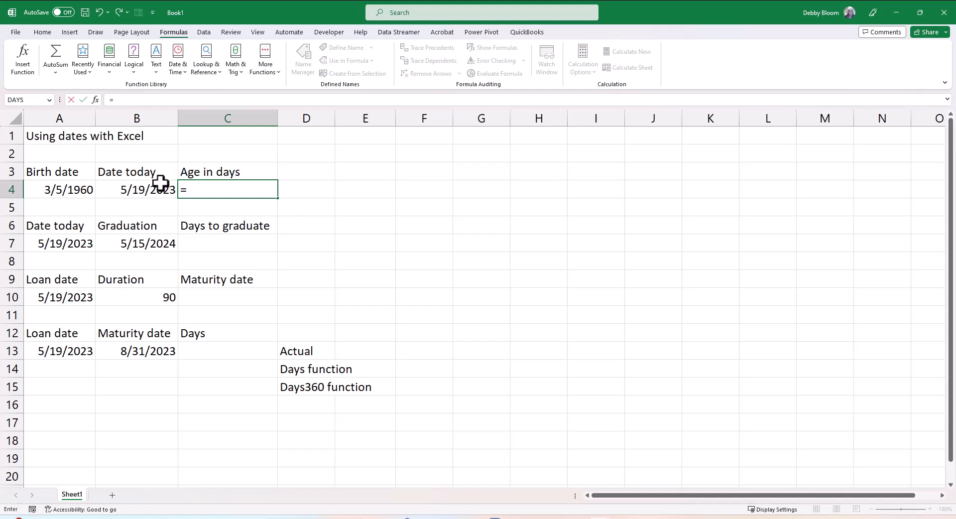
left_click(136, 189)
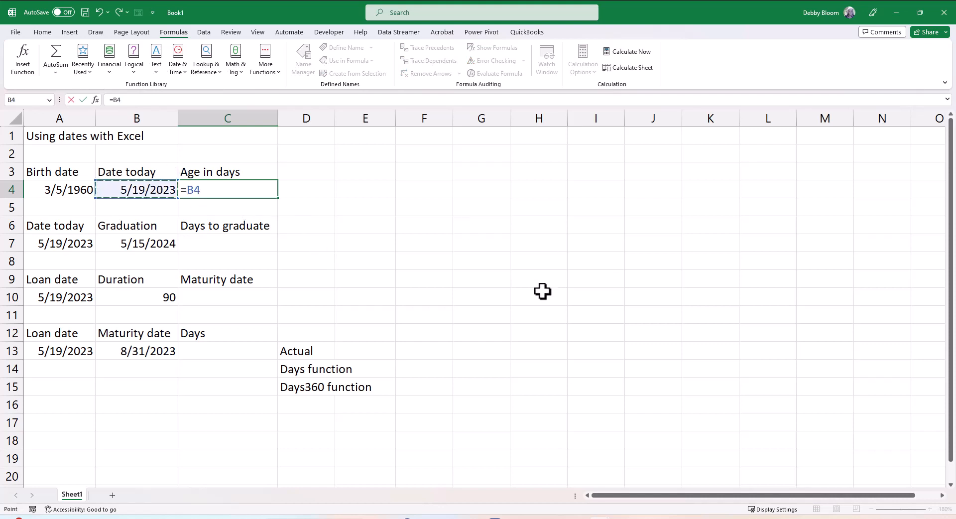
type("-")
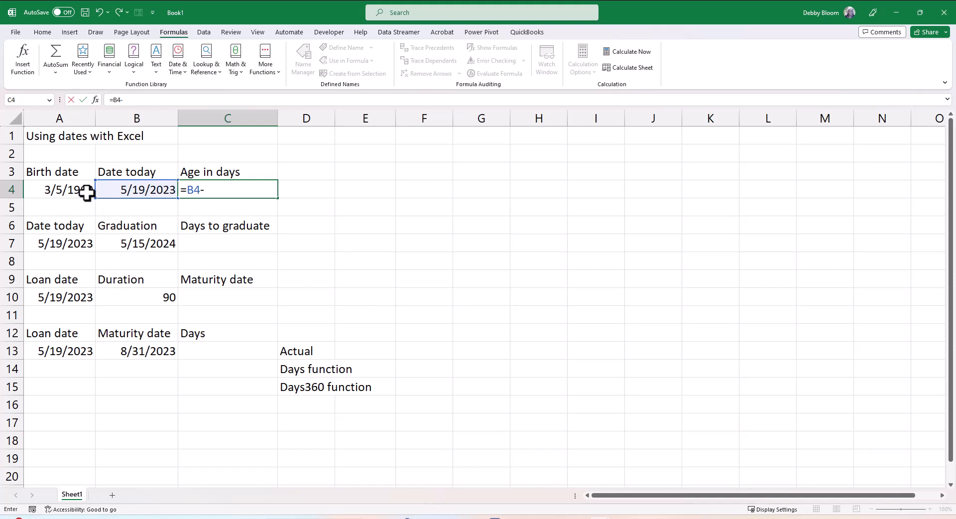
left_click(59, 189)
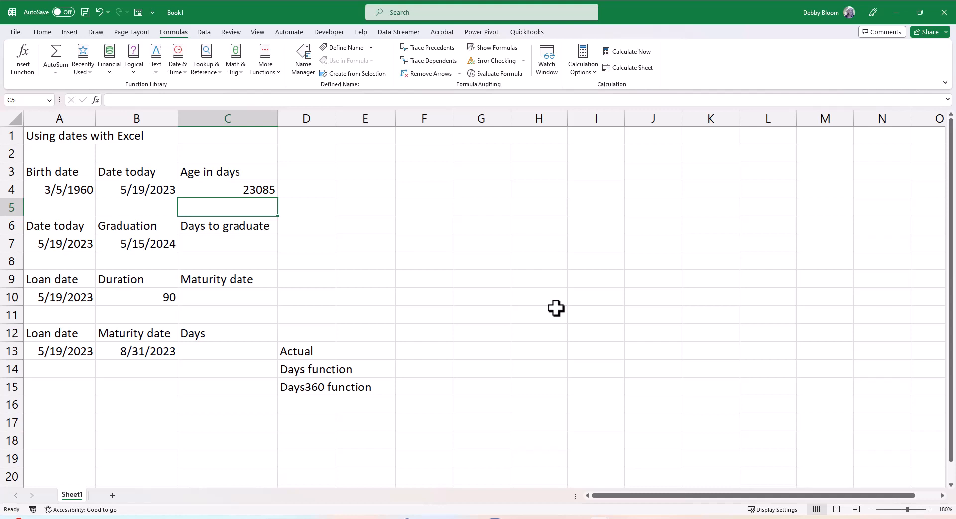
left_click(227, 243)
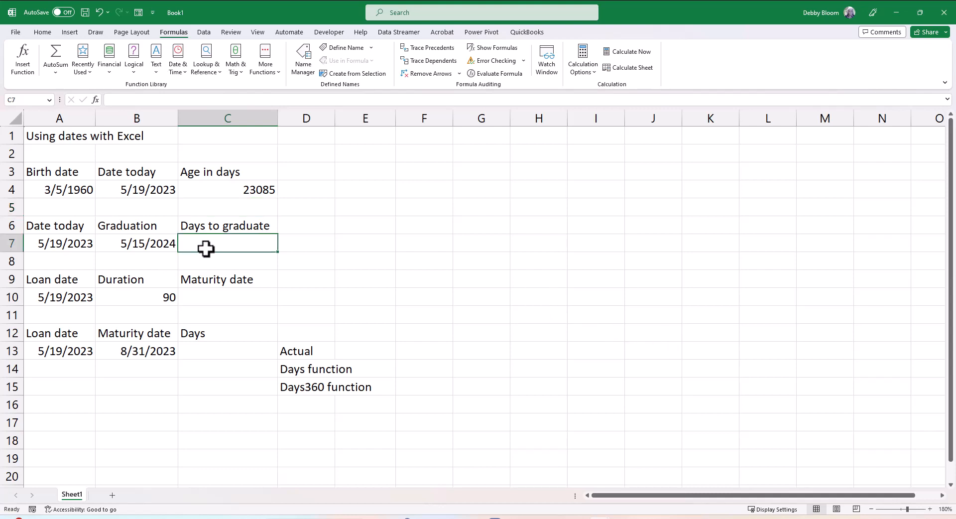
mouse_move(388, 268)
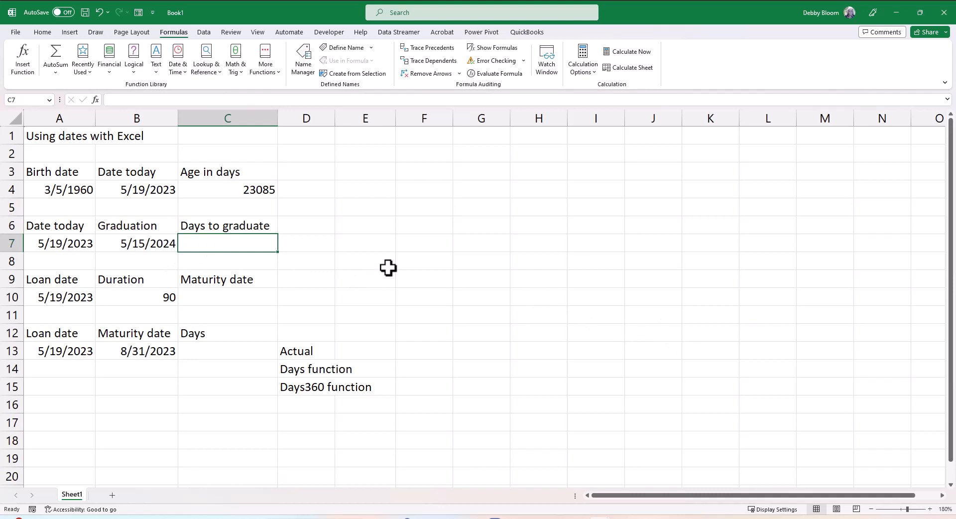
Enter =B7-A7 in C7, showing 362 days to graduate.
left_click(59, 243)
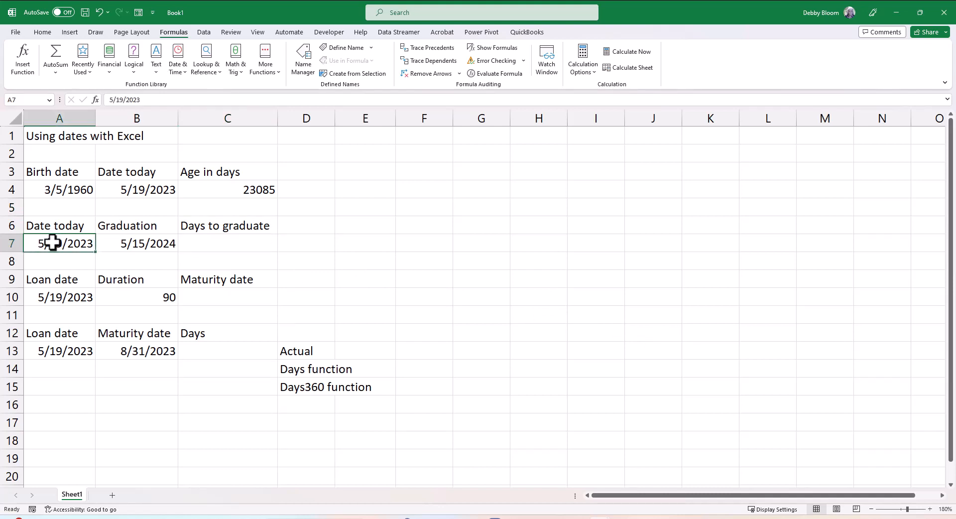
left_click(227, 243)
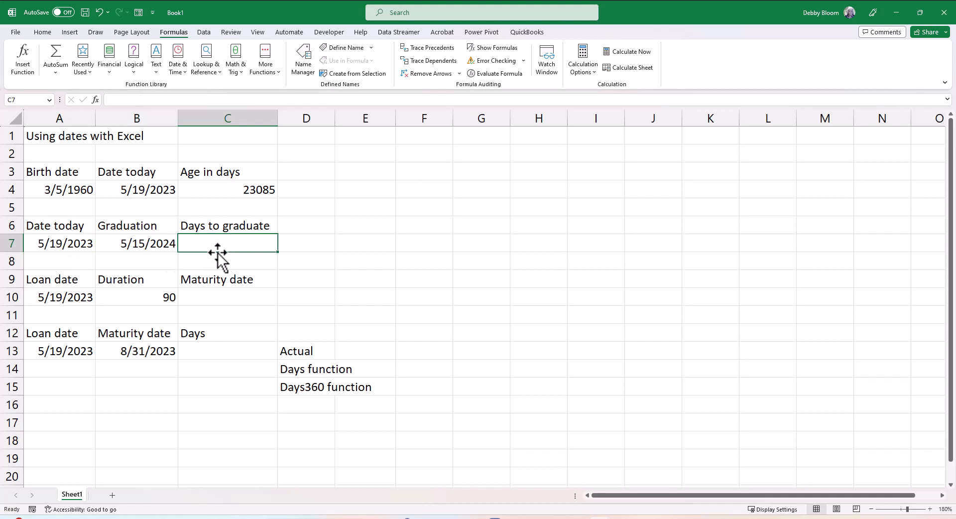
type("=")
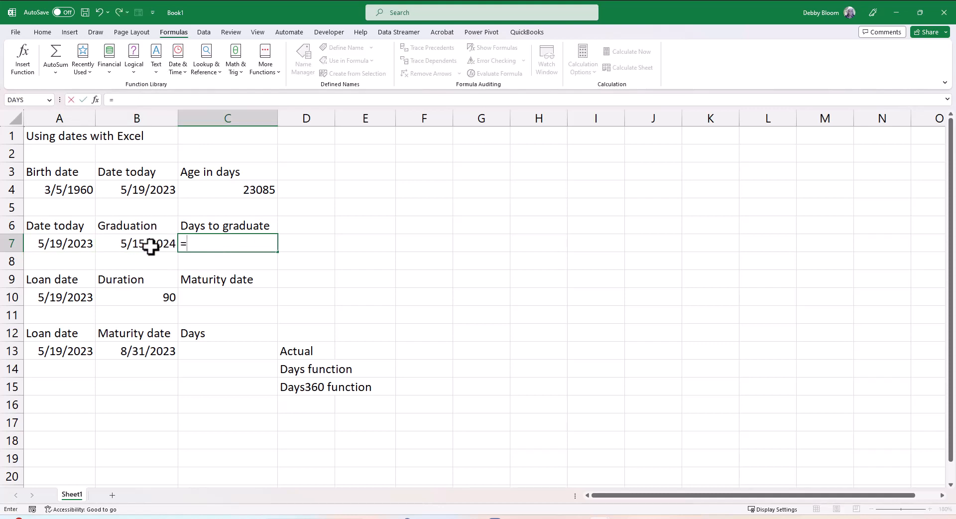
left_click(136, 244)
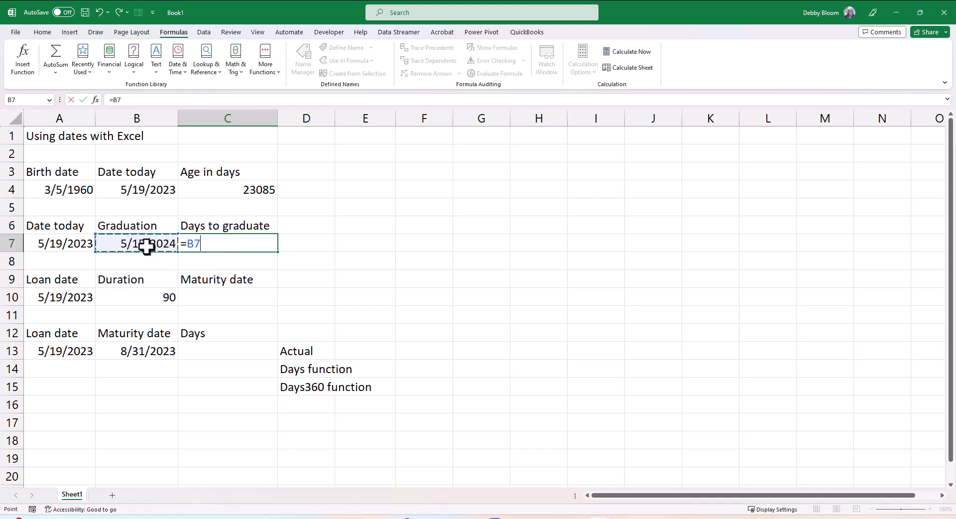
type("-")
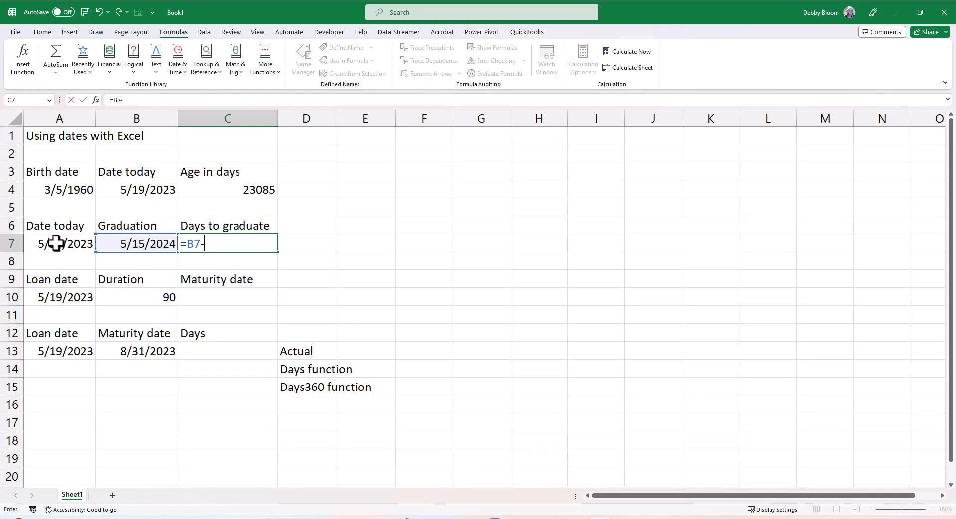
left_click(59, 244)
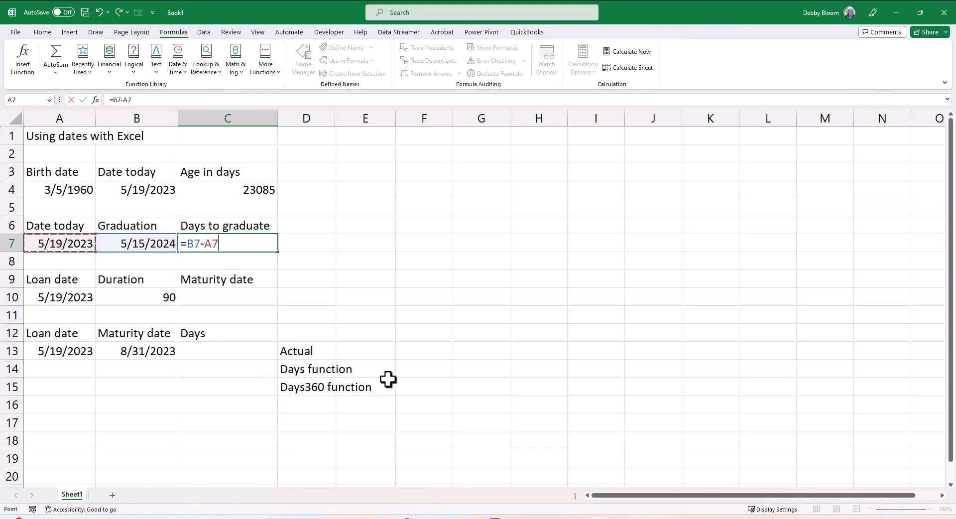
key("Return")
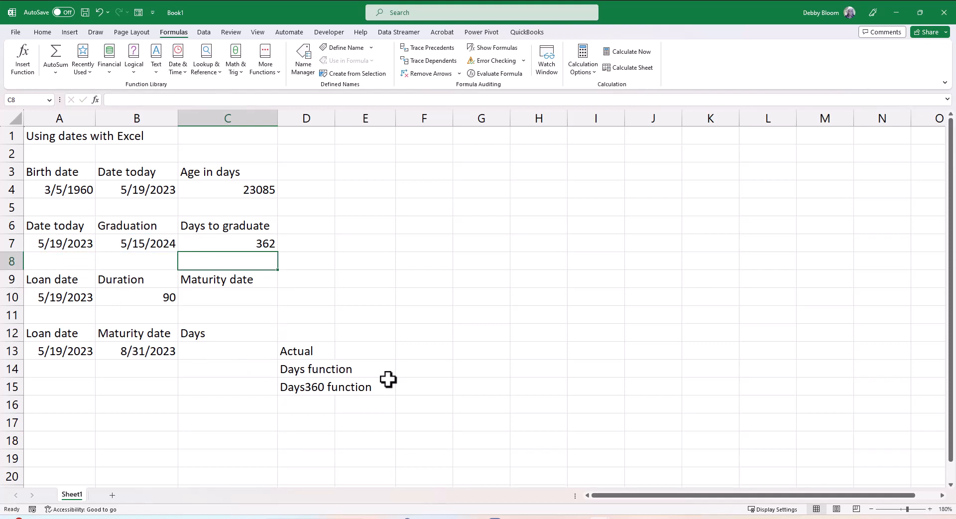
mouse_move(299, 370)
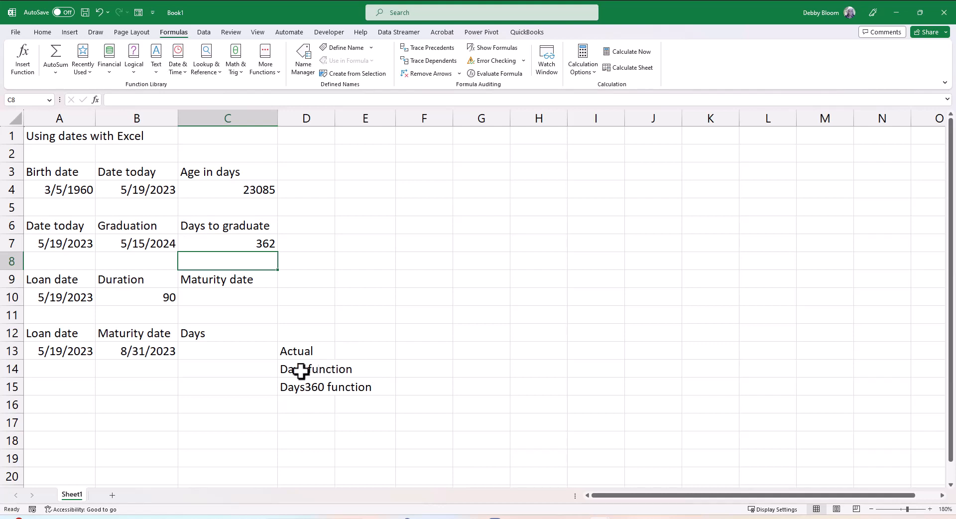
Enter =A10+B10 in C10, adding the 90-day duration for maturity date 8/17/2023.
left_click(228, 297)
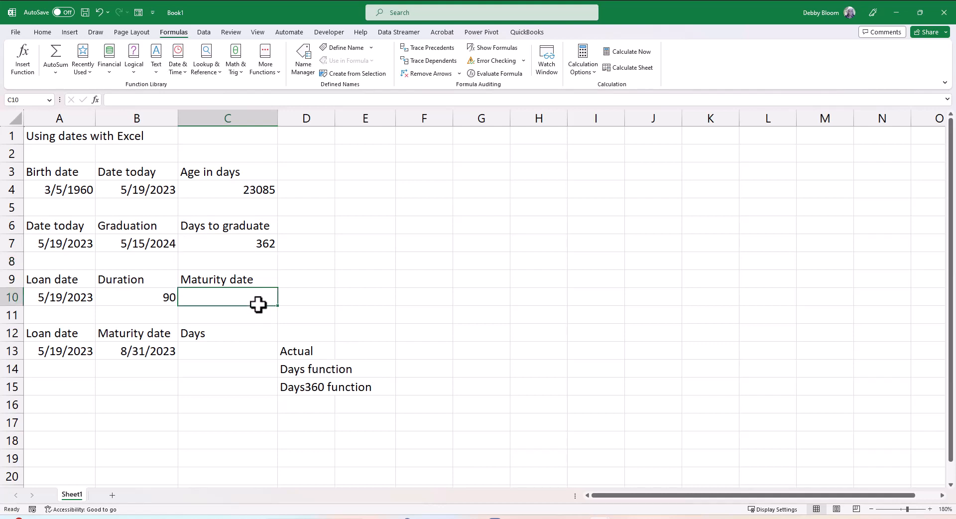
mouse_move(155, 296)
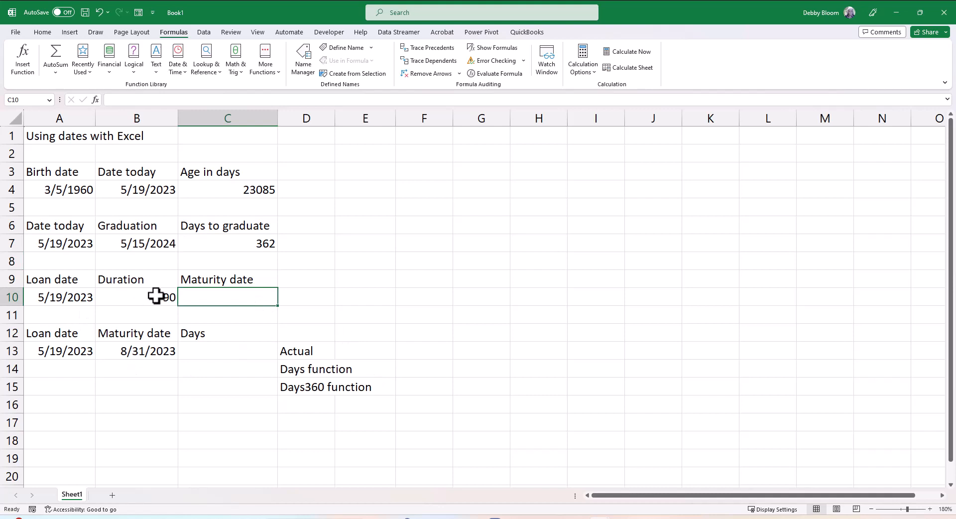
mouse_move(58, 310)
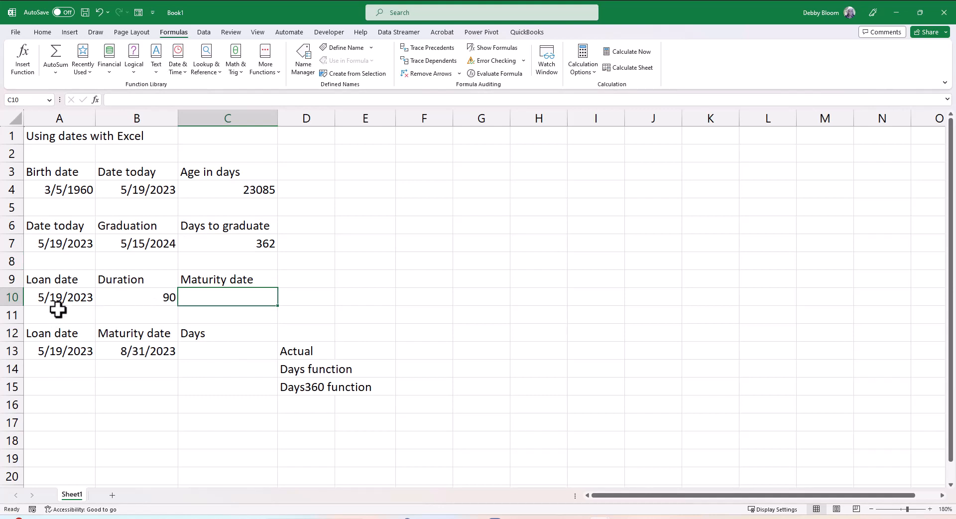
mouse_move(218, 331)
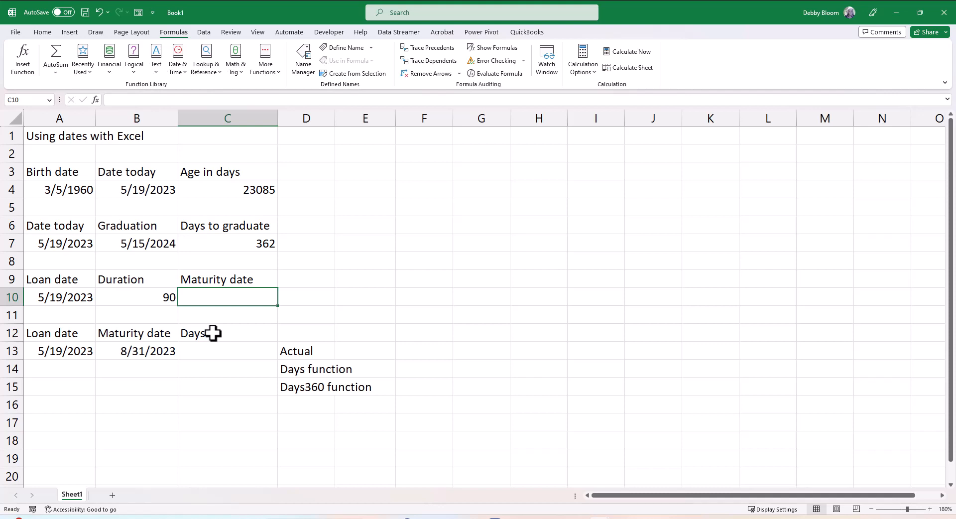
type("=")
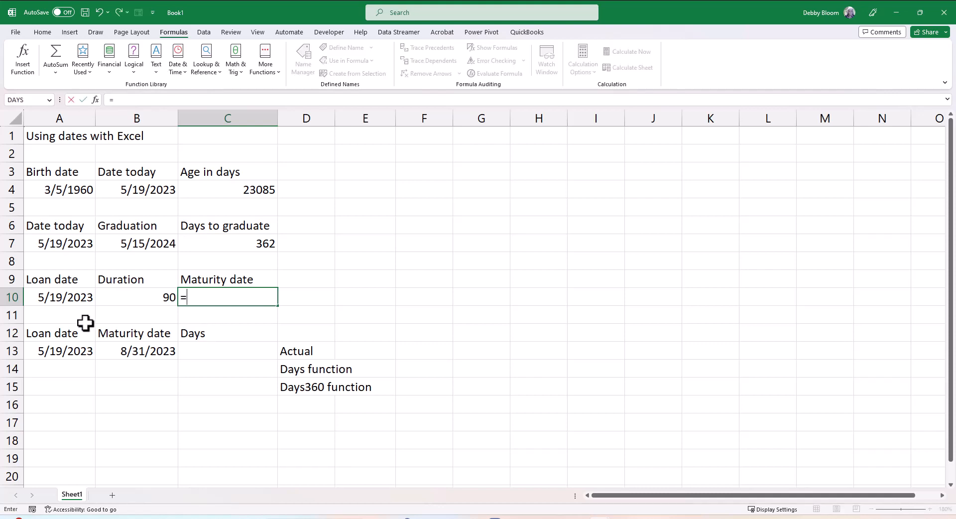
mouse_move(36, 297)
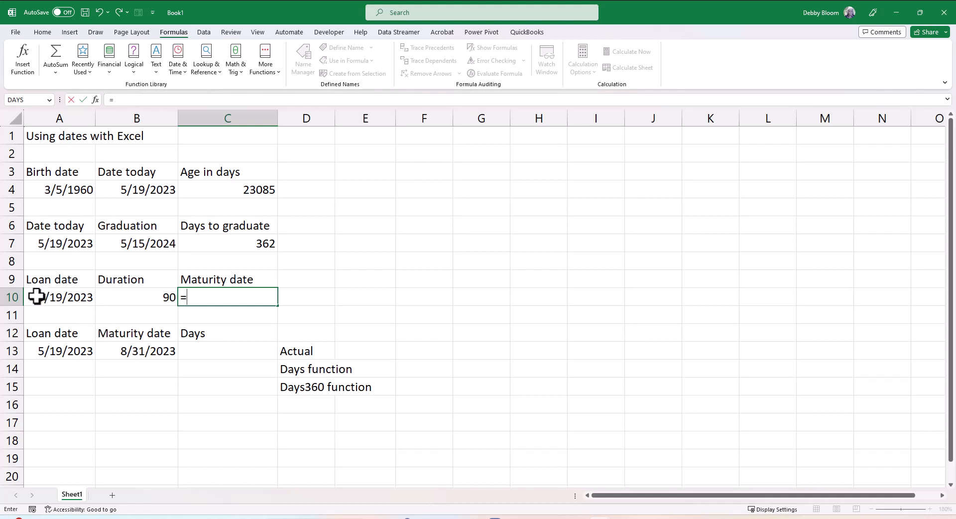
left_click(59, 297)
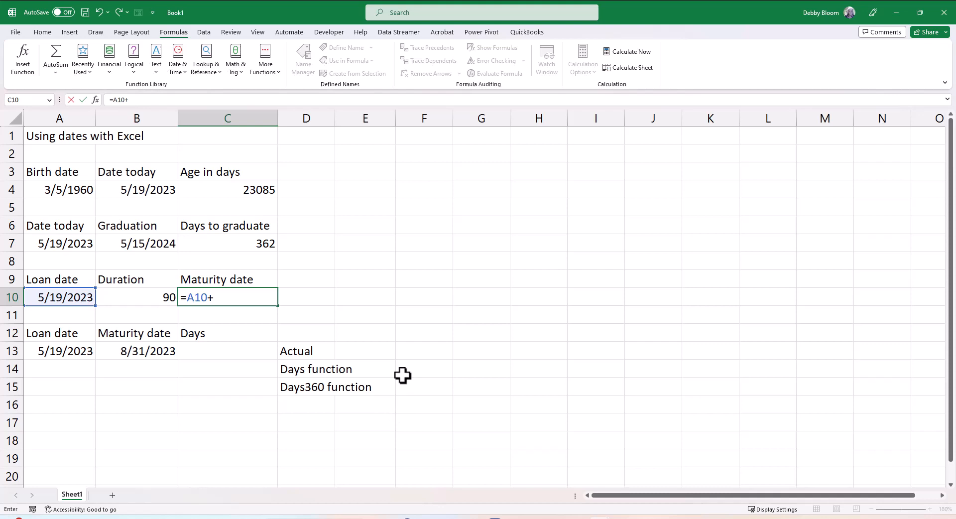
left_click(137, 297)
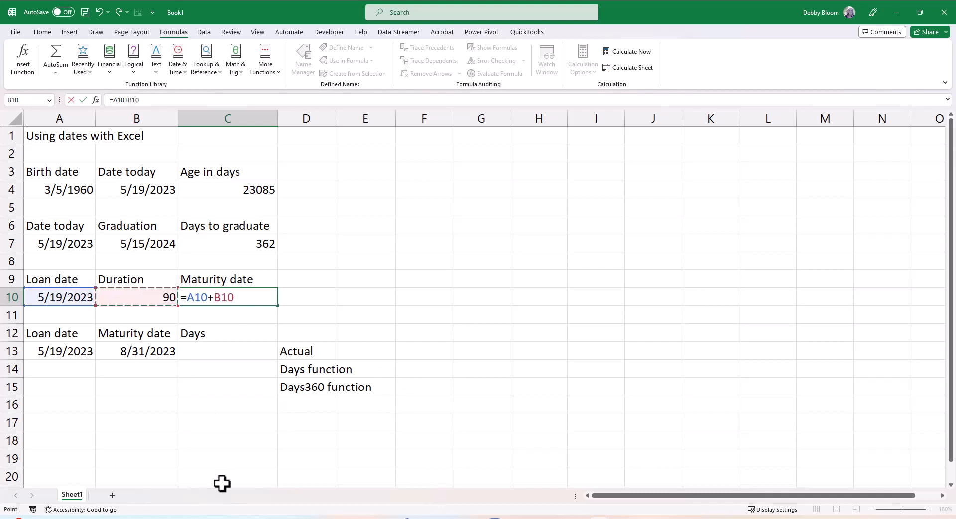
mouse_move(231, 500)
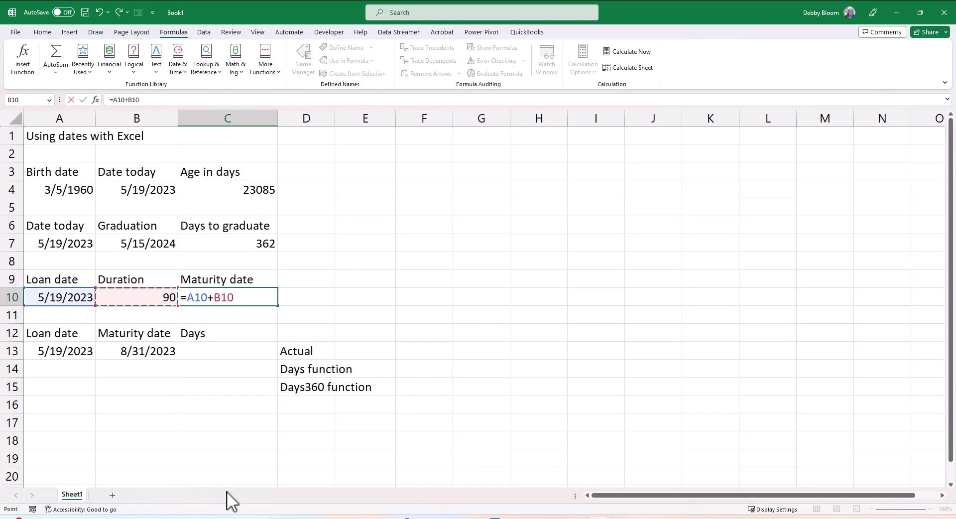
key("Return")
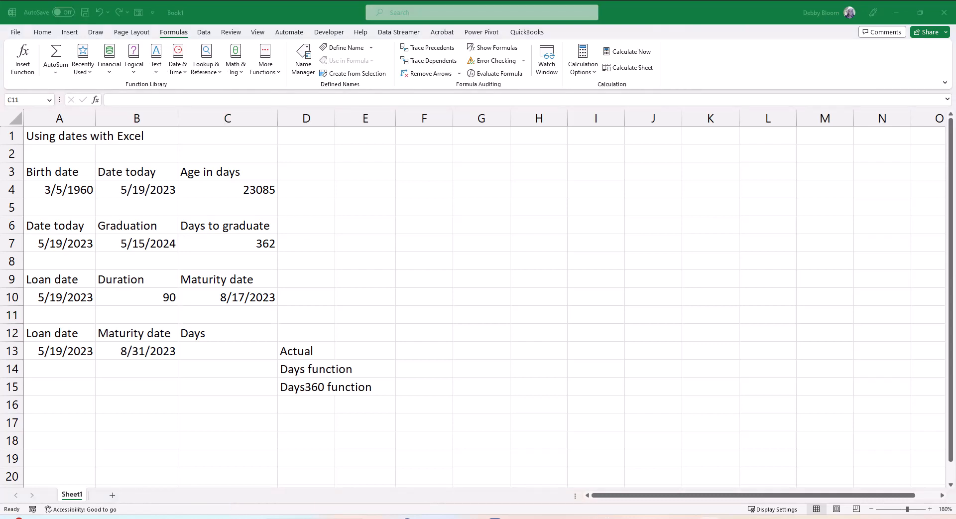
mouse_move(152, 321)
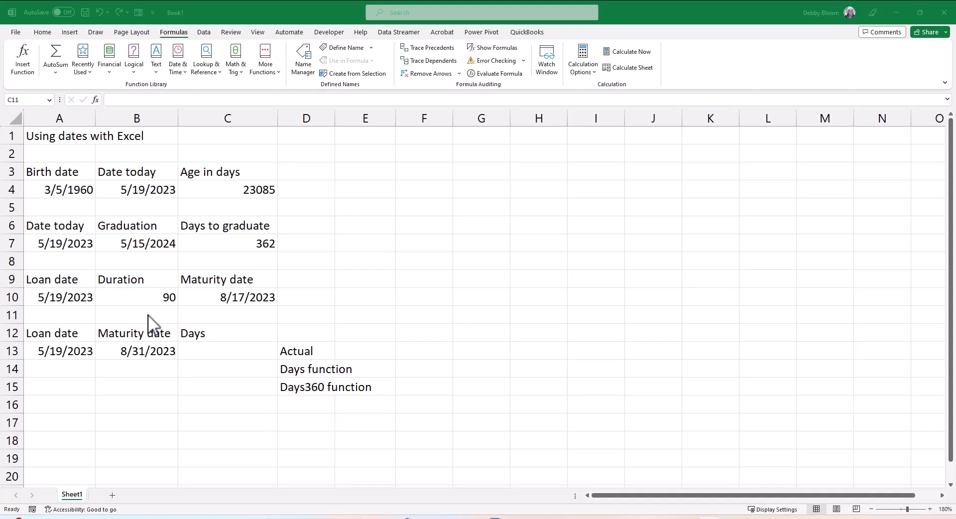
mouse_move(106, 356)
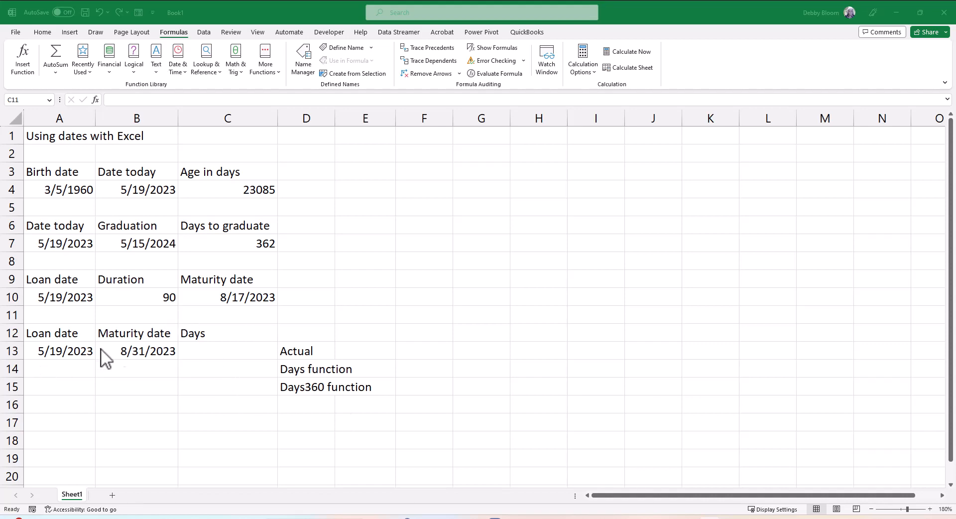
mouse_move(215, 337)
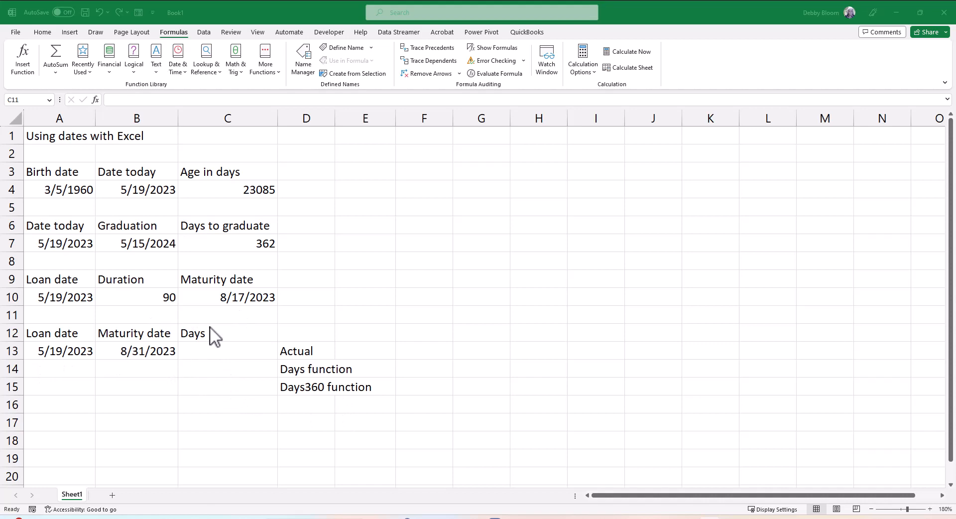
left_click(227, 314)
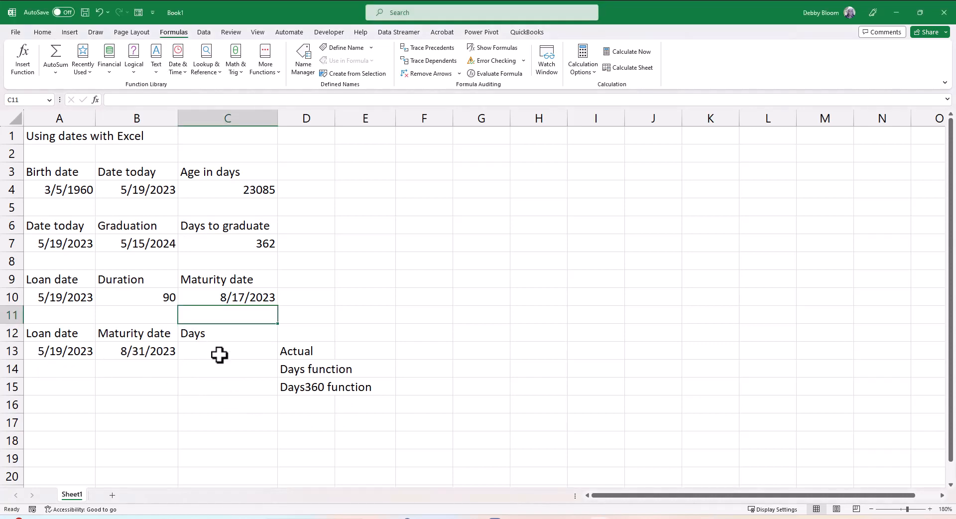
left_click(228, 350)
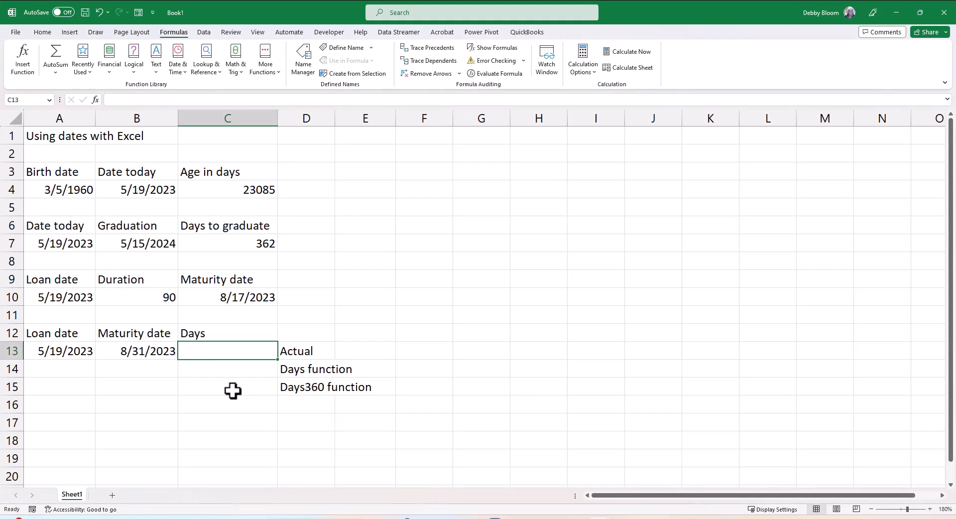
Enter =B13-A13 in C13, giving 104 actual days.
type("=")
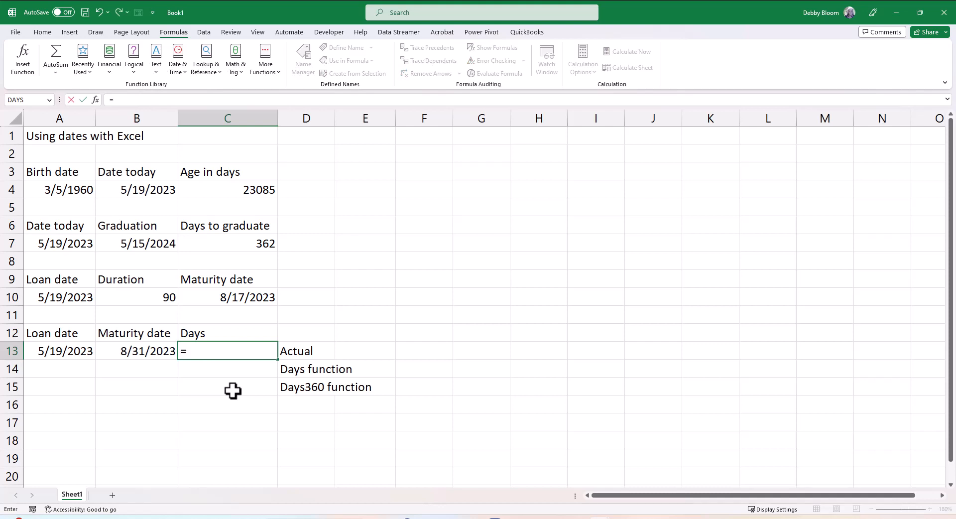
left_click(136, 351)
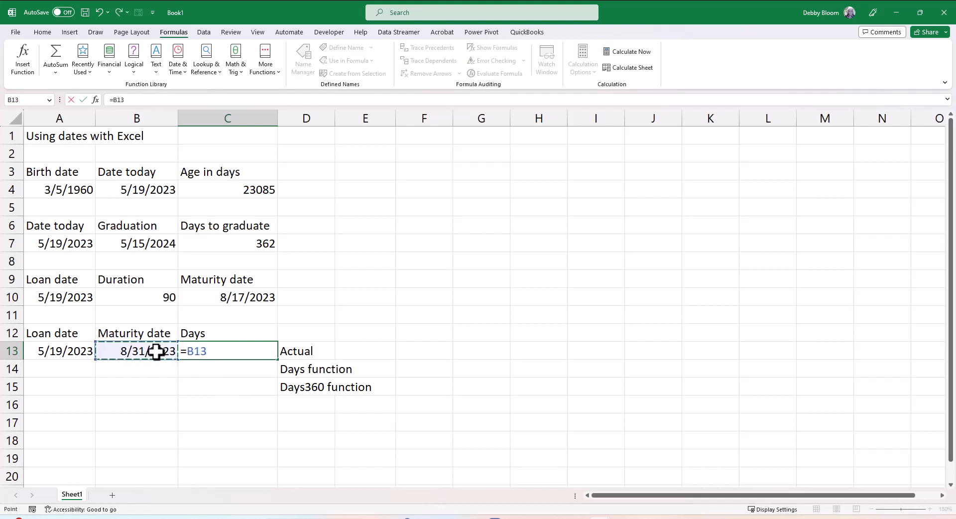
left_click(59, 350)
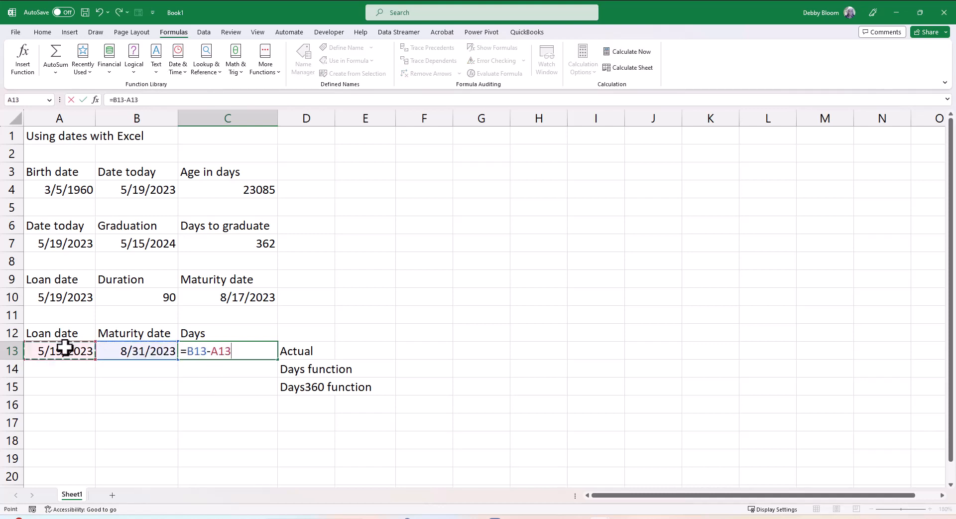
key("Return")
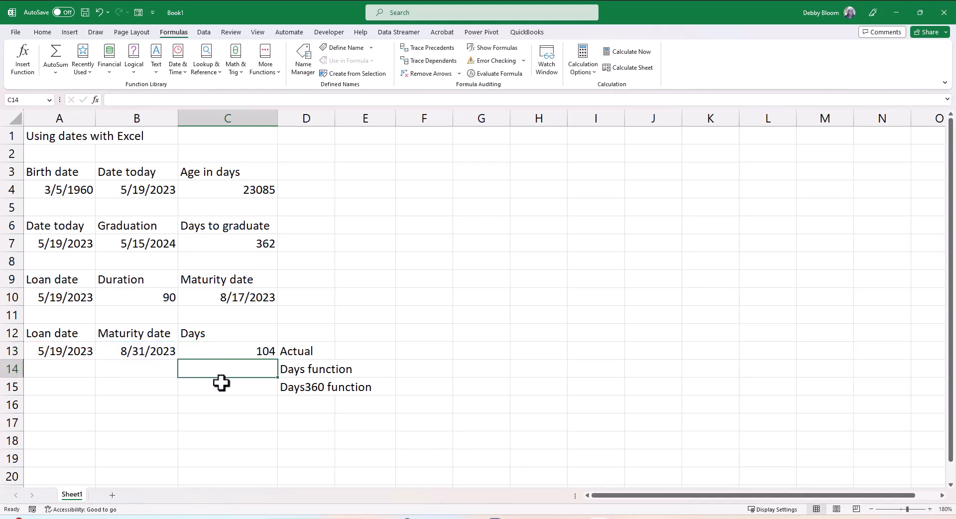
mouse_move(233, 400)
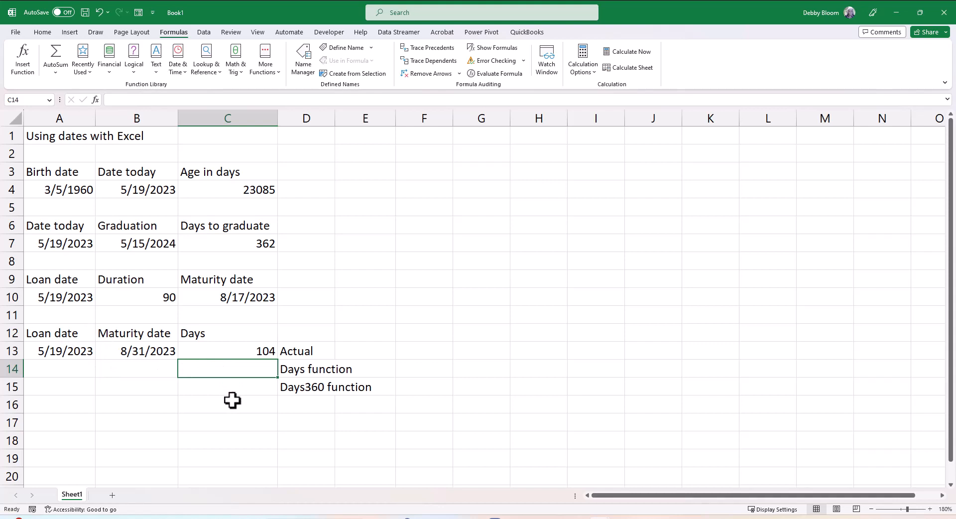
mouse_move(250, 389)
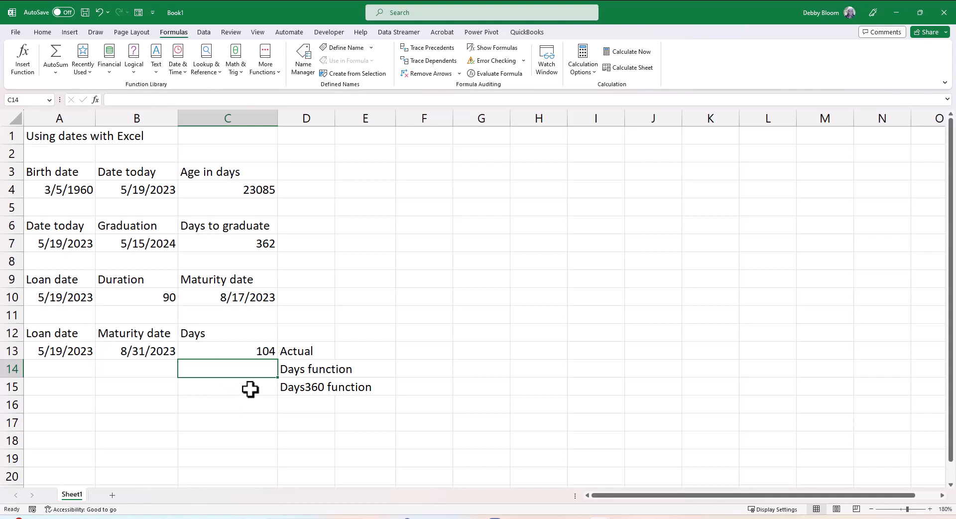
mouse_move(515, 372)
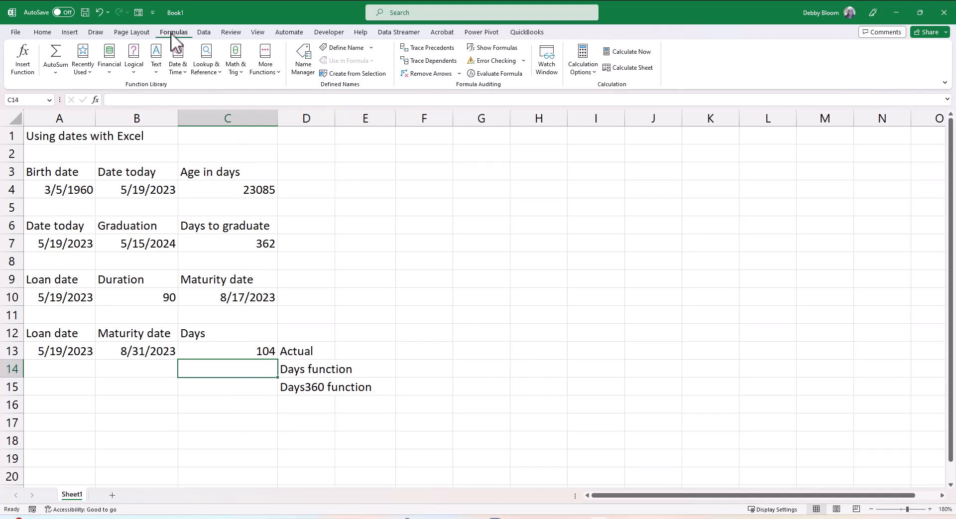
Insert DAYS with end date B13 and start date A13 in C14, giving 104.
left_click(177, 59)
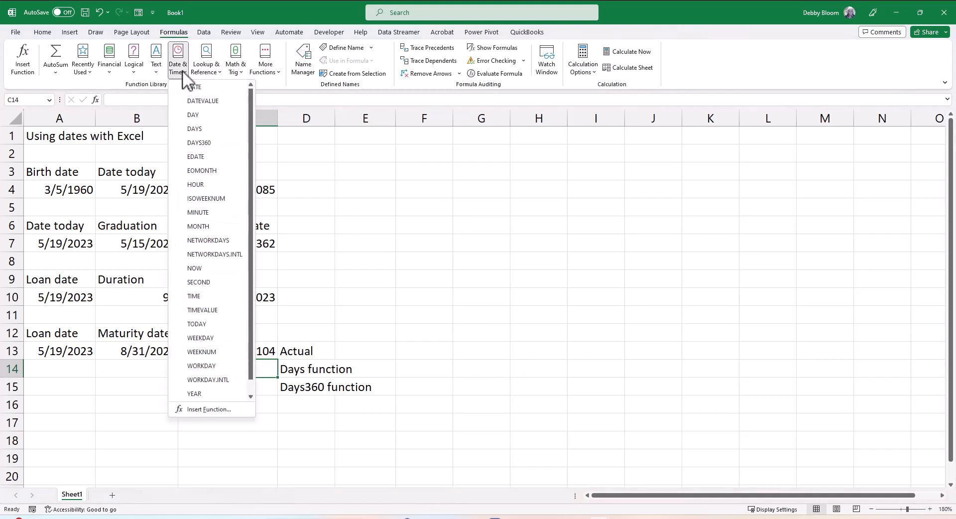
mouse_move(195, 128)
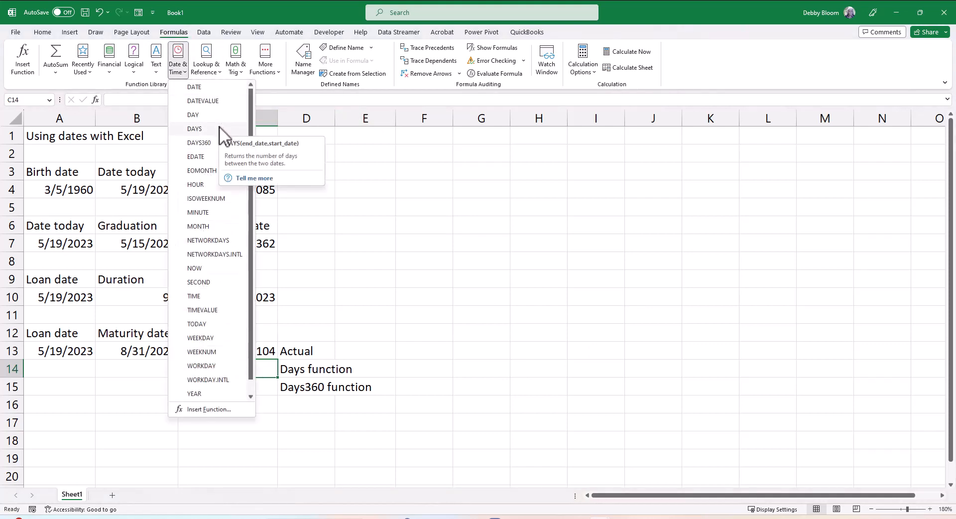
left_click(195, 128)
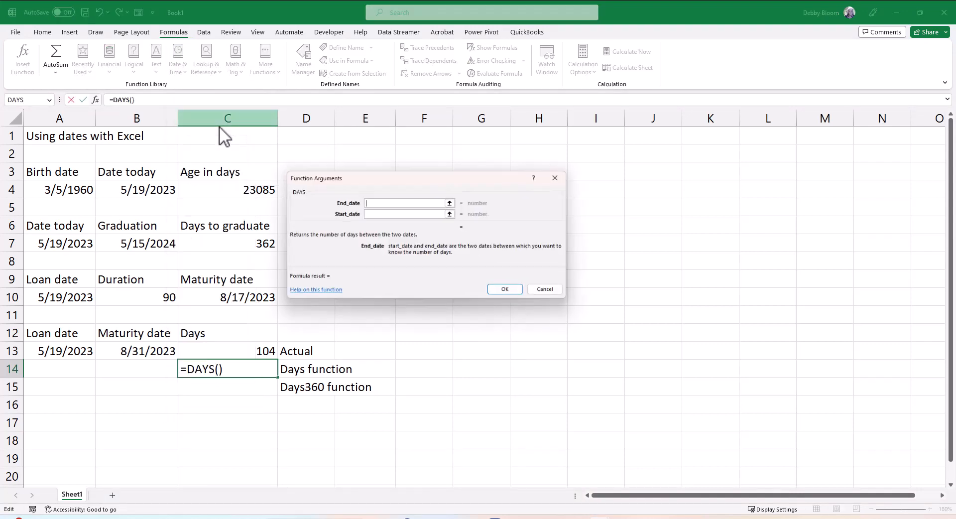
left_click_drag(427, 179, 503, 178)
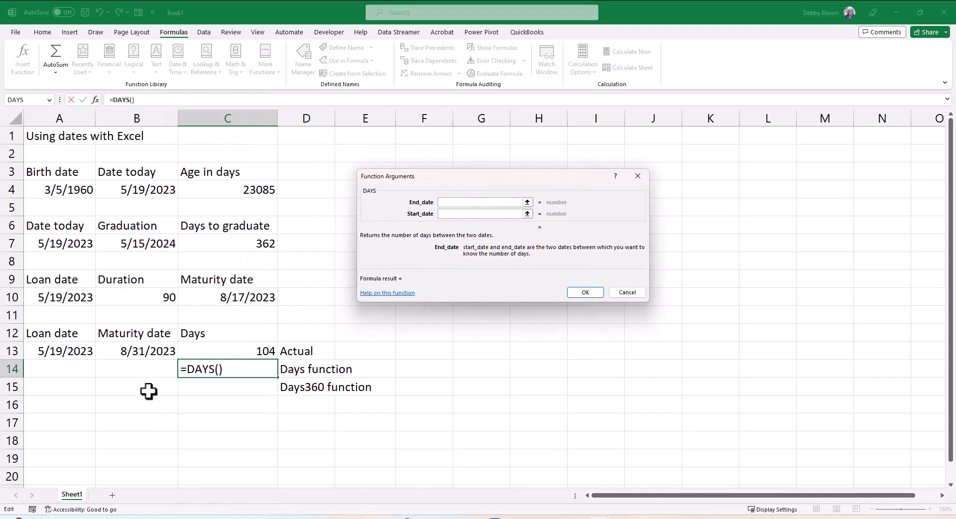
left_click(137, 351)
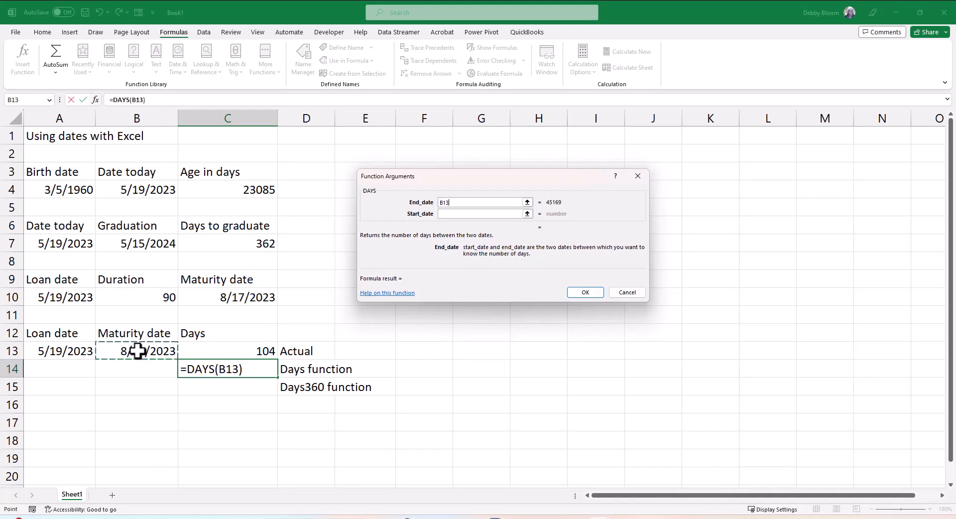
left_click(482, 214)
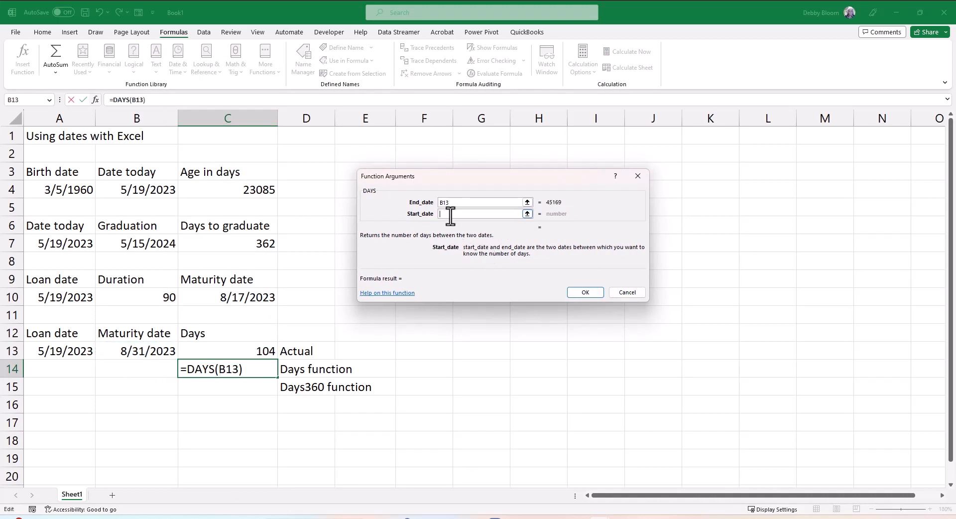
left_click(60, 351)
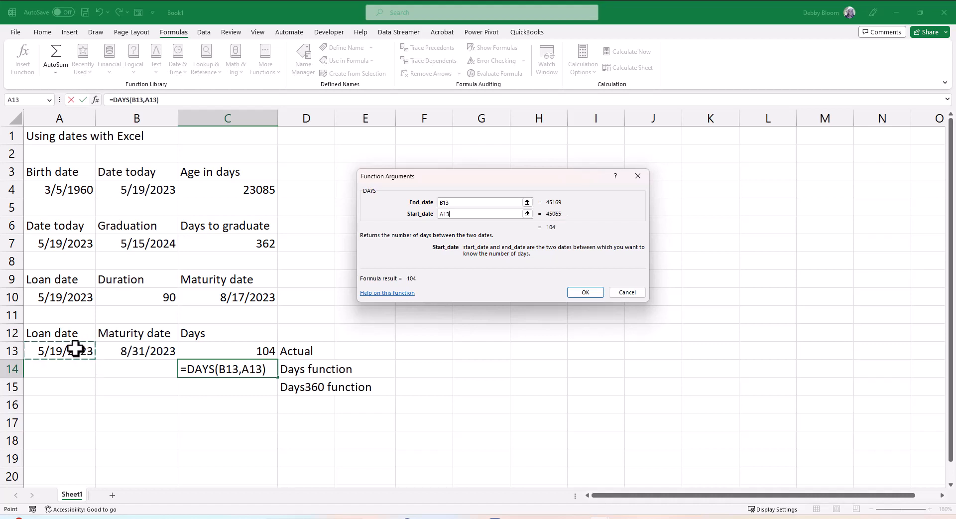
mouse_move(565, 314)
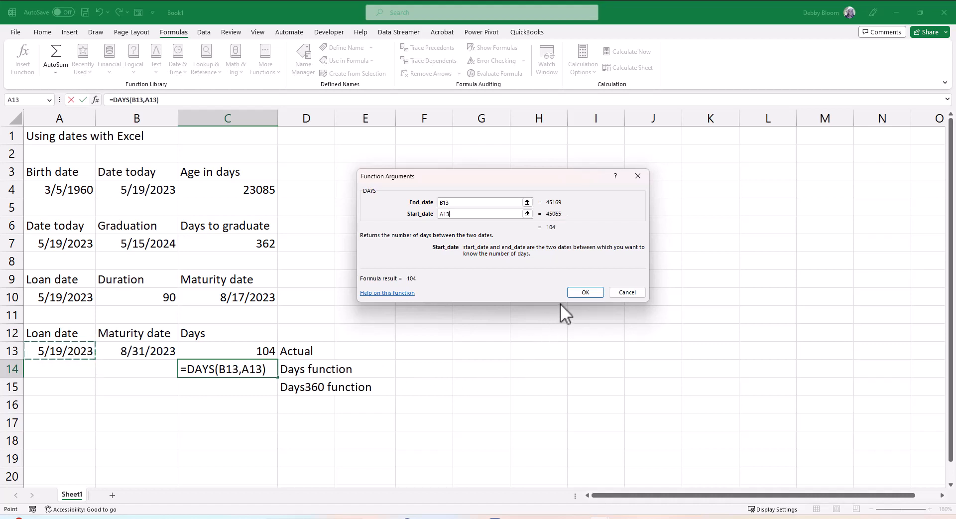
left_click(585, 292)
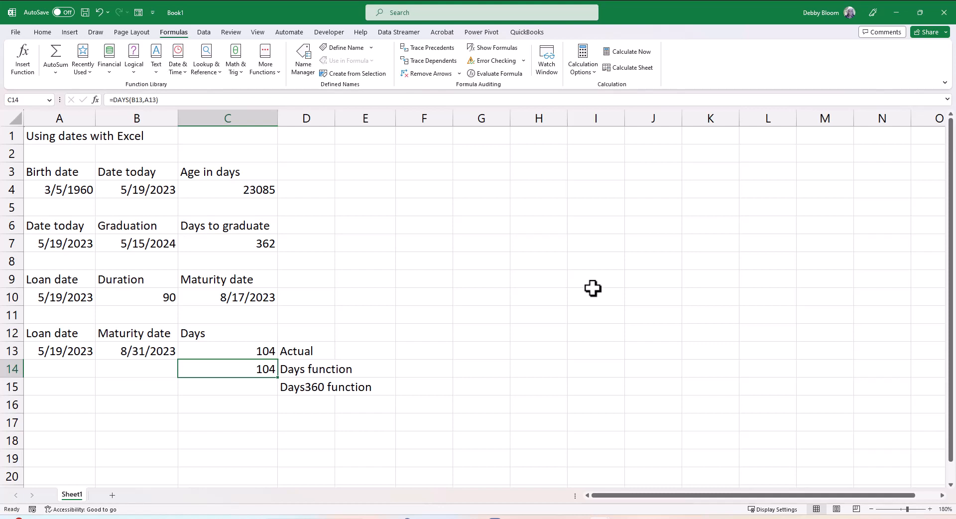
mouse_move(582, 288)
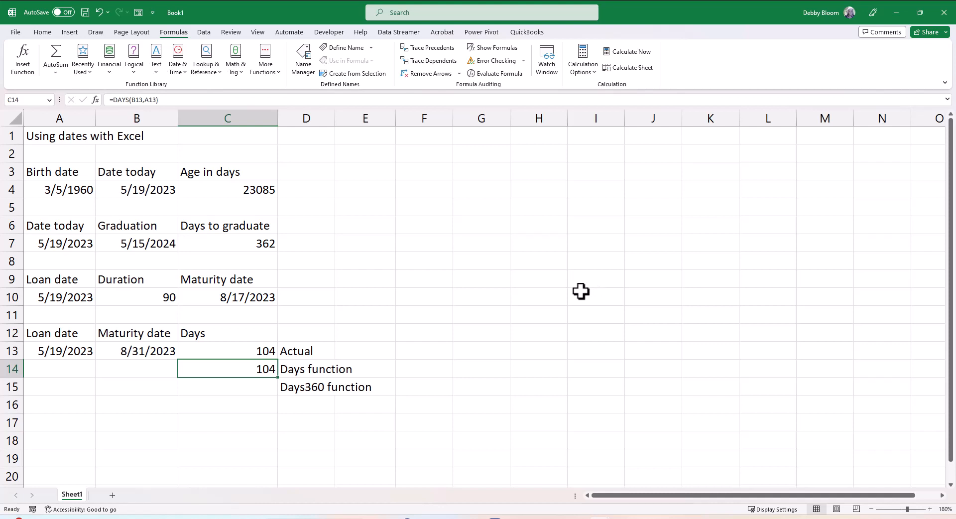
mouse_move(262, 388)
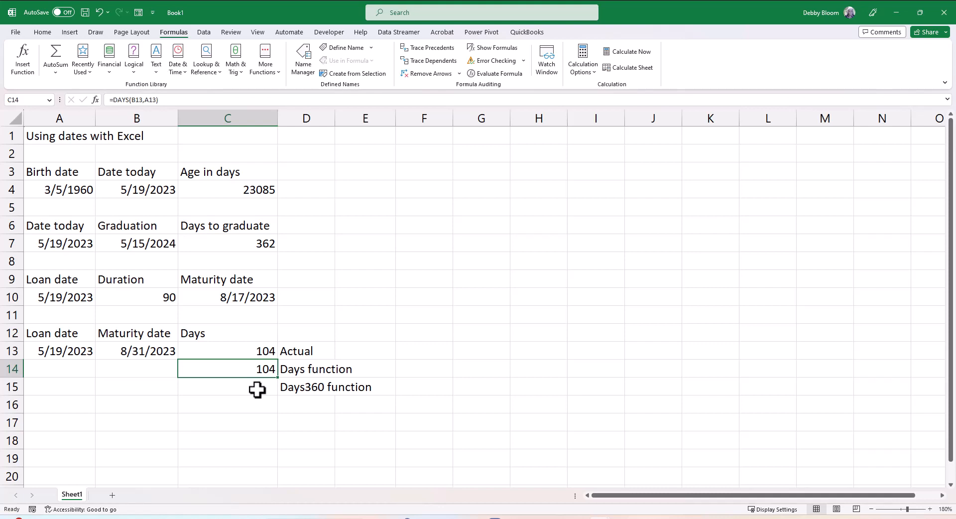
left_click(227, 386)
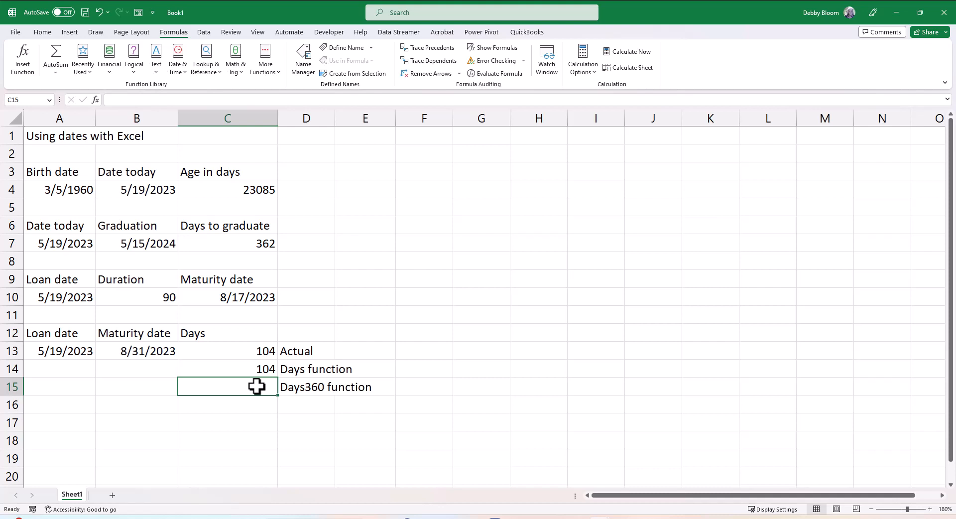
mouse_move(264, 141)
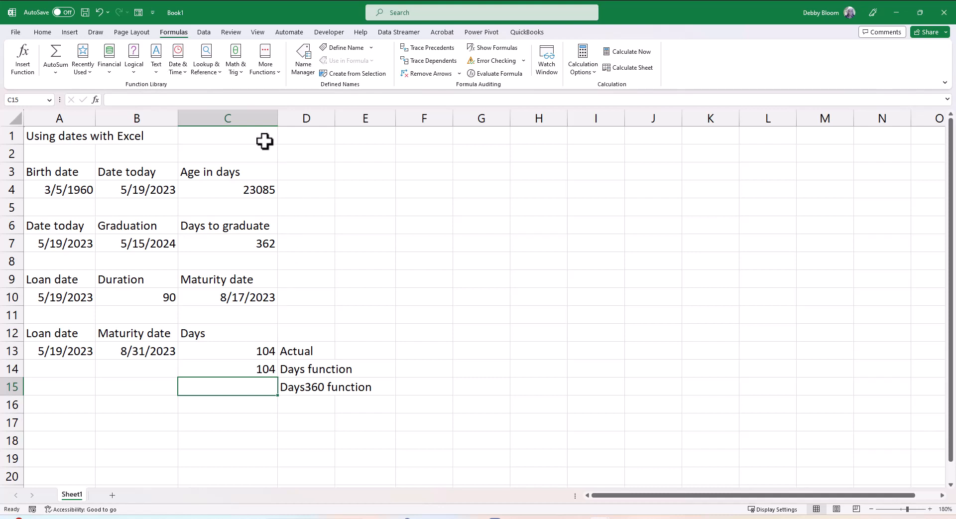
Insert DAYS360 from A13 to B13 in C15, method blank, giving 102.
left_click(177, 60)
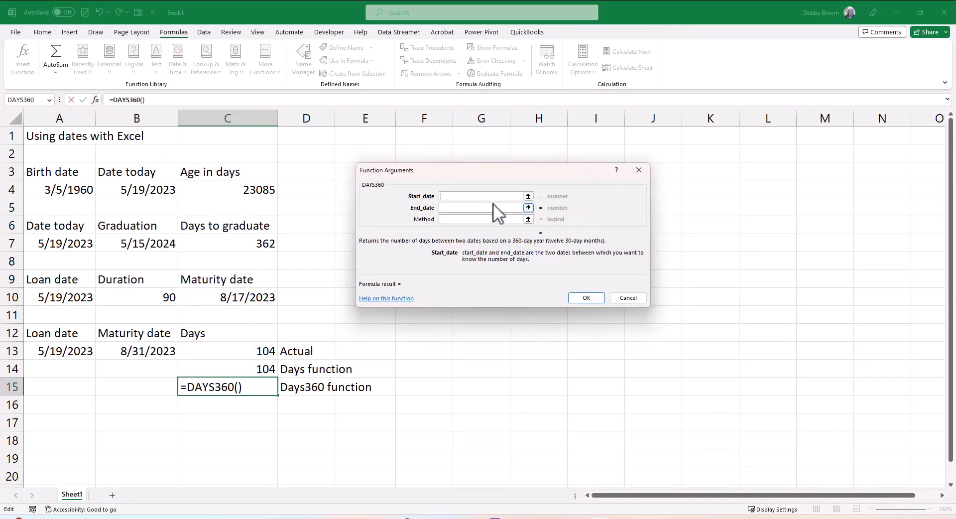
mouse_move(73, 411)
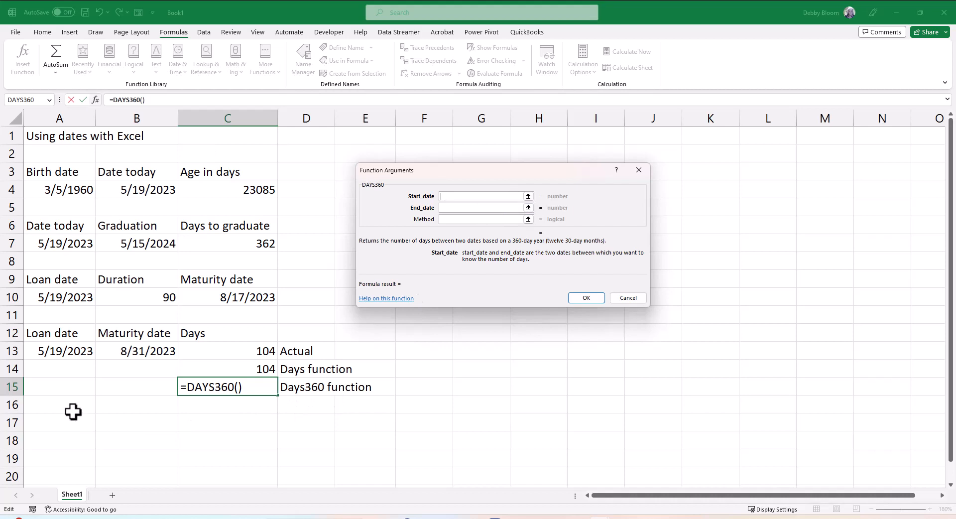
left_click(60, 351)
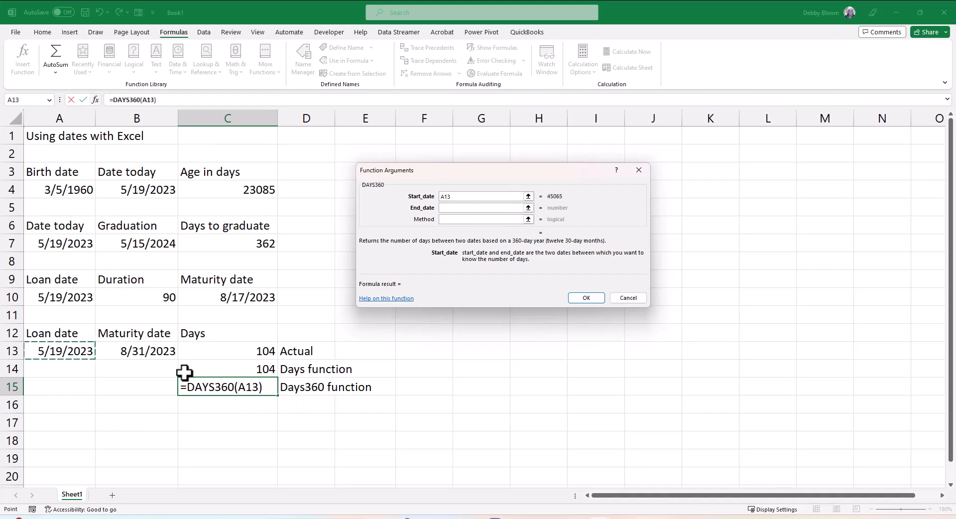
left_click(482, 207)
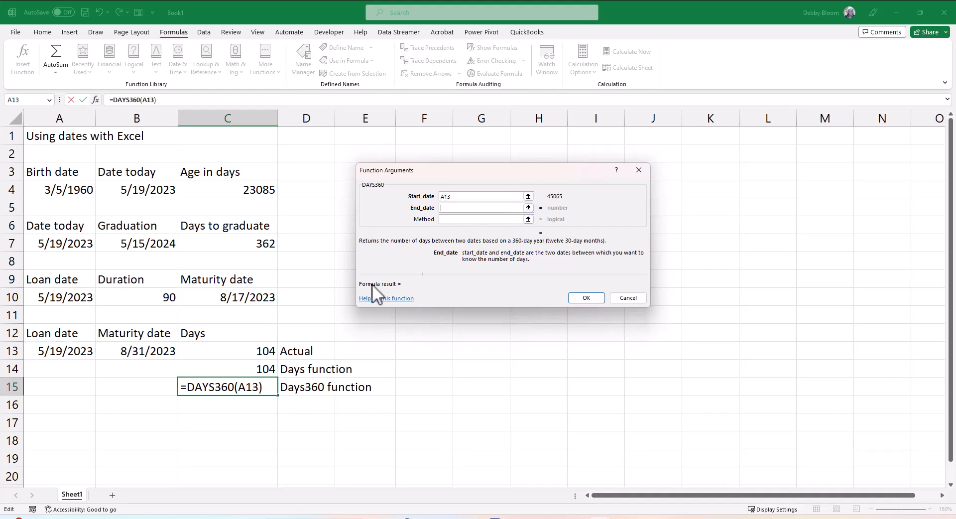
left_click(136, 351)
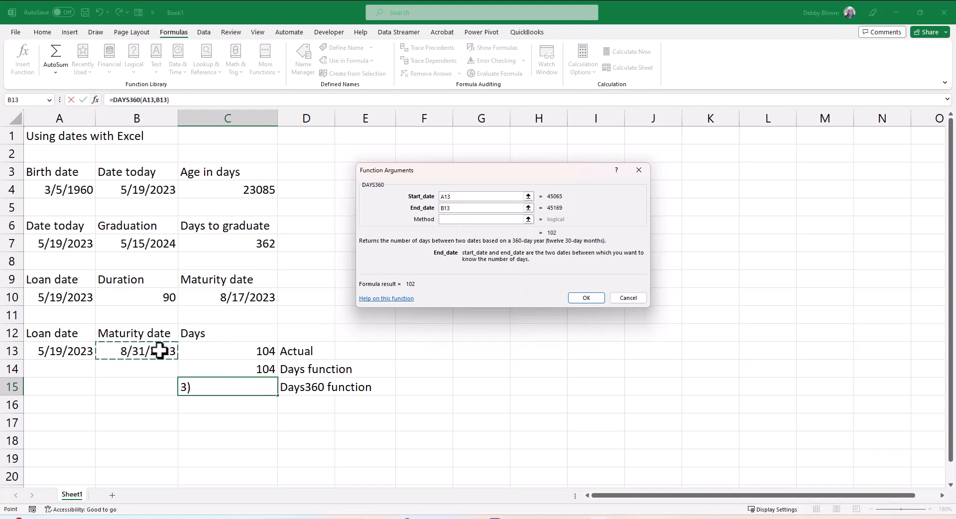
mouse_move(549, 278)
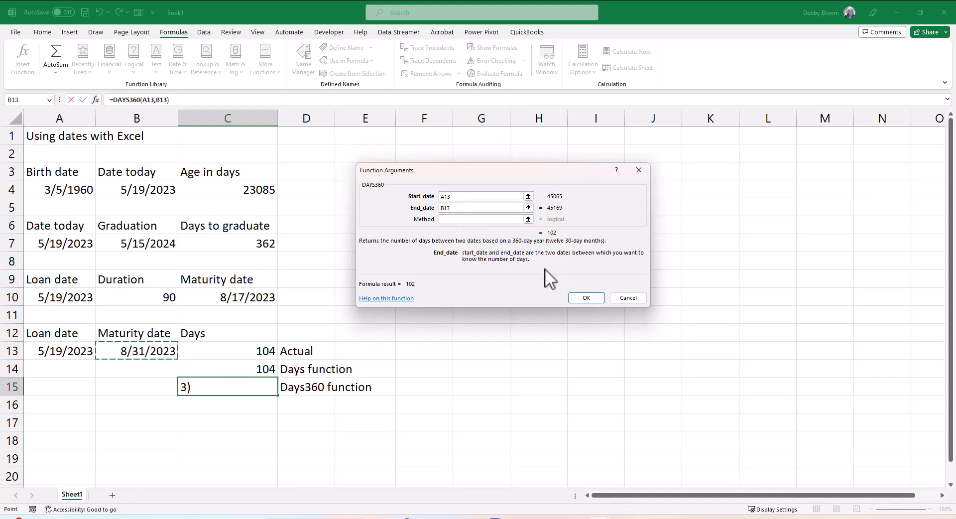
left_click(482, 219)
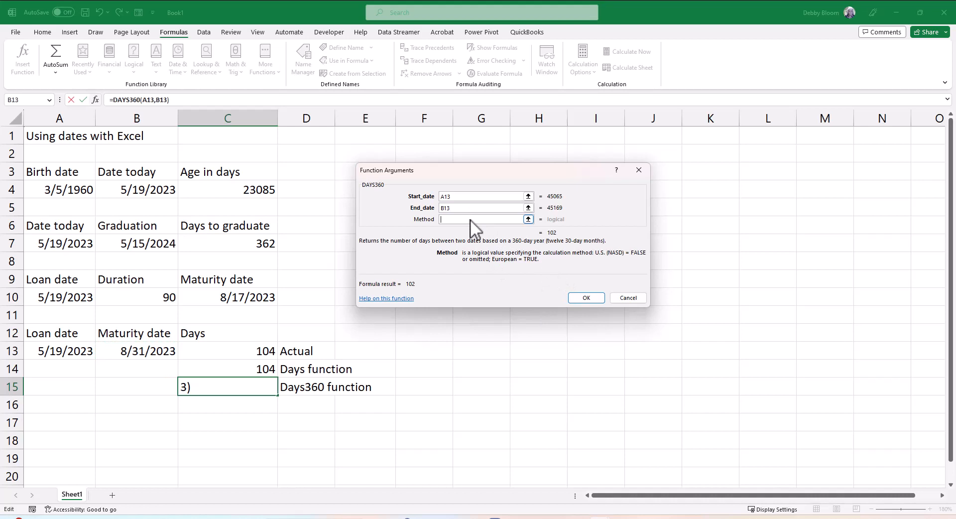
mouse_move(595, 278)
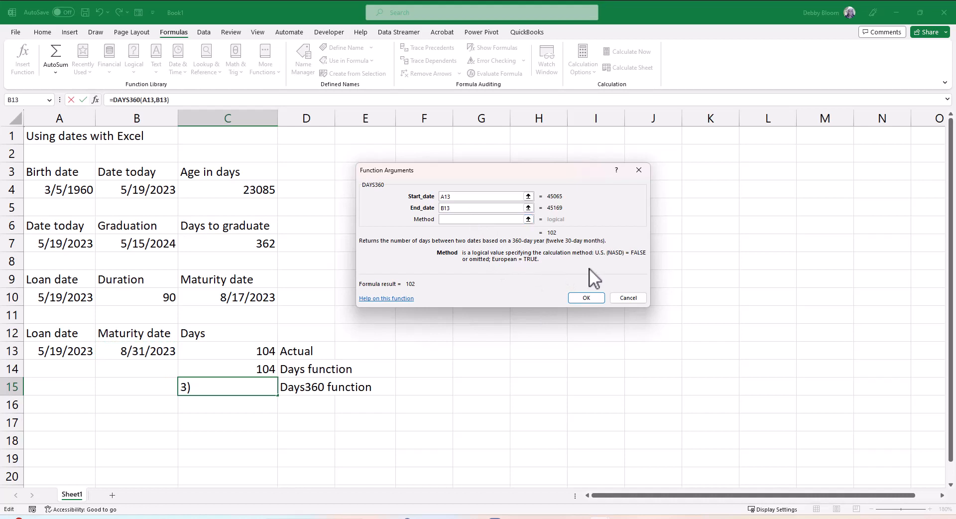
mouse_move(485, 283)
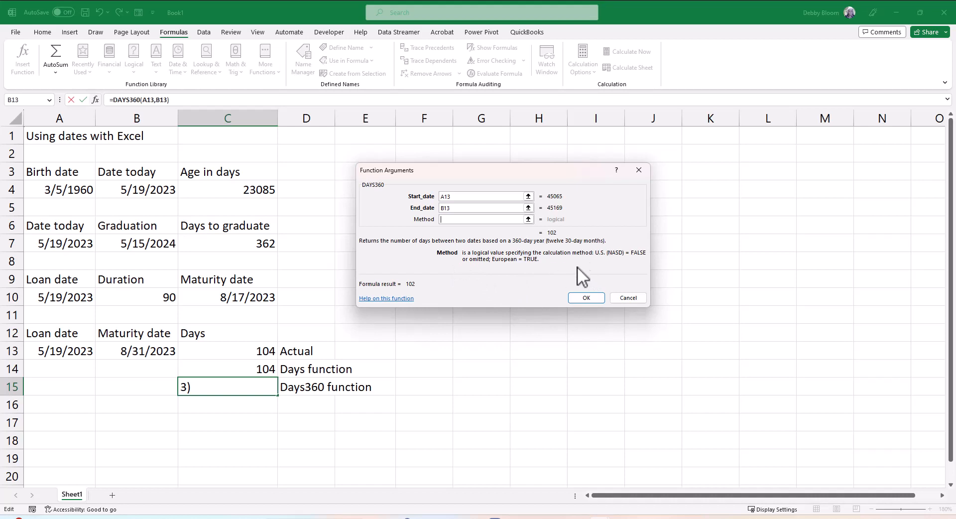
mouse_move(519, 274)
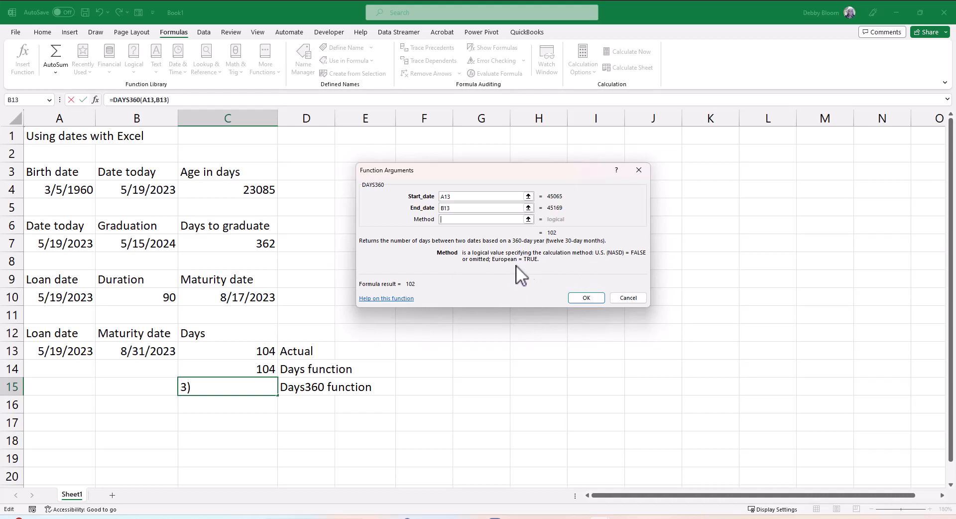
mouse_move(525, 305)
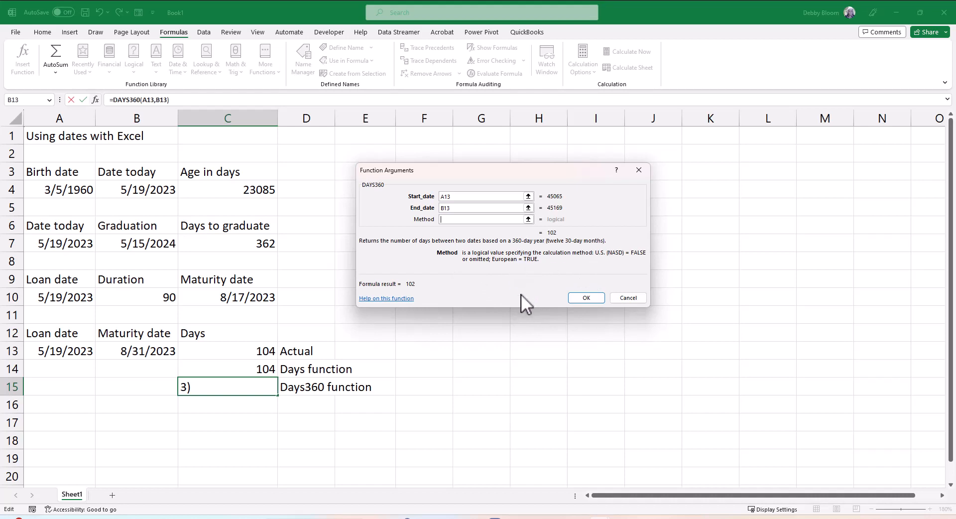
mouse_move(566, 321)
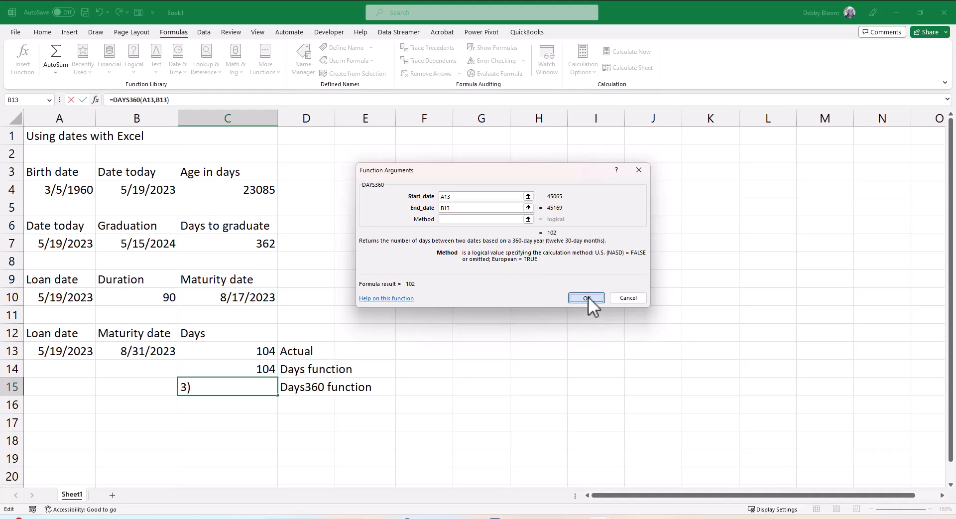
left_click(585, 298)
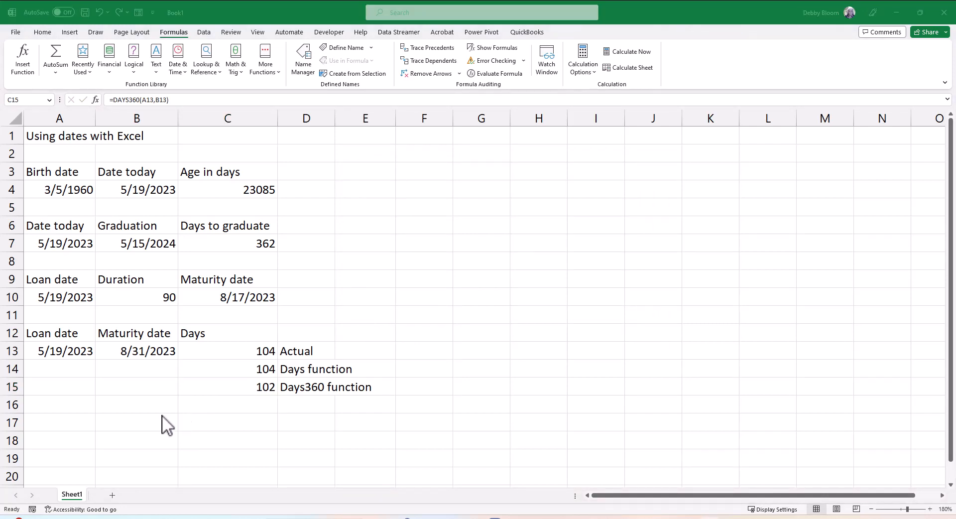
left_click(227, 386)
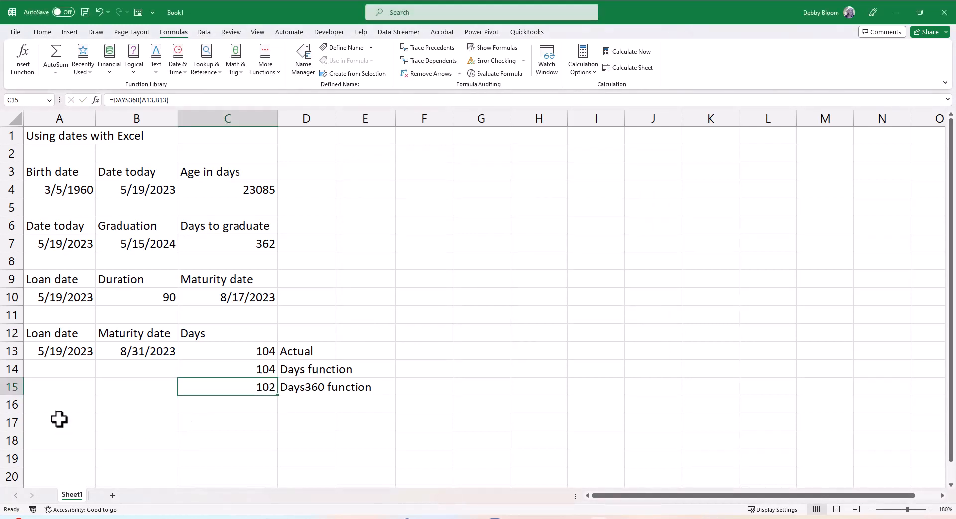
left_click(60, 422)
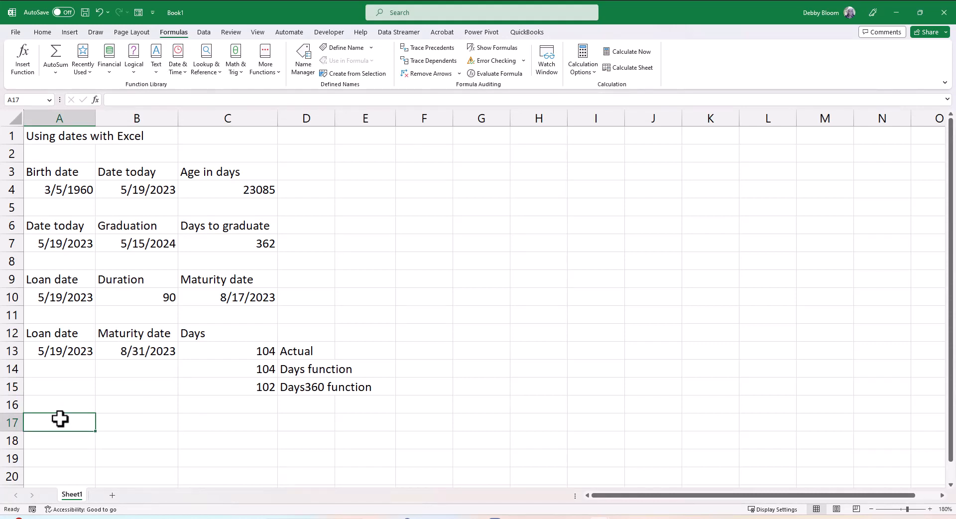
type("=")
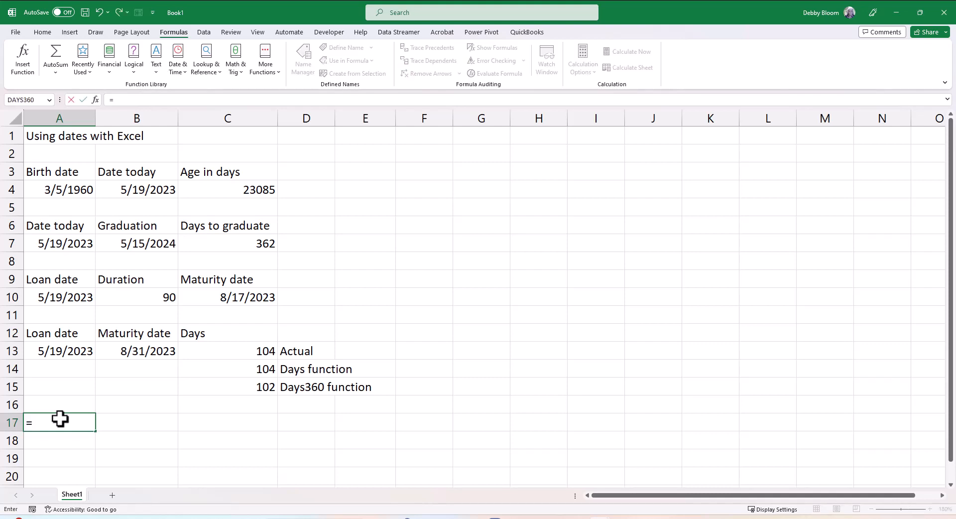
type("5/19/")
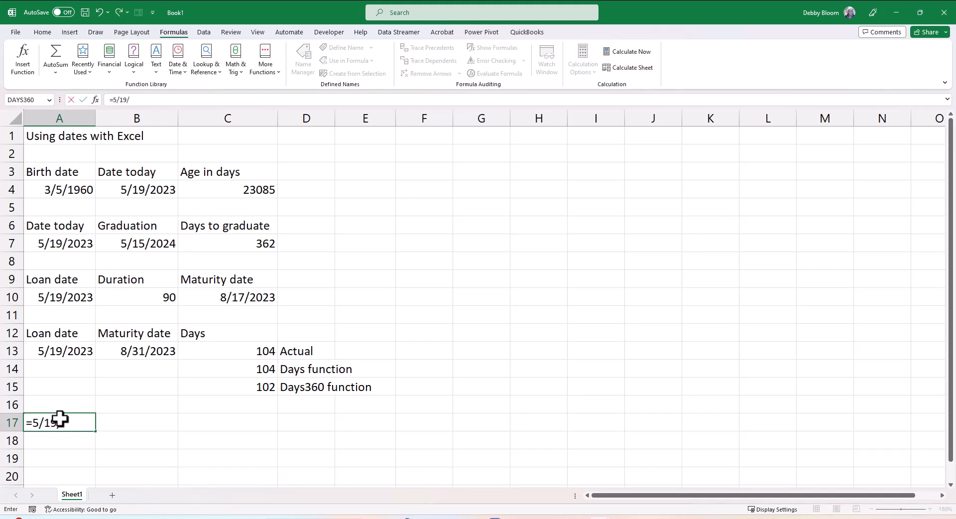
type("2023")
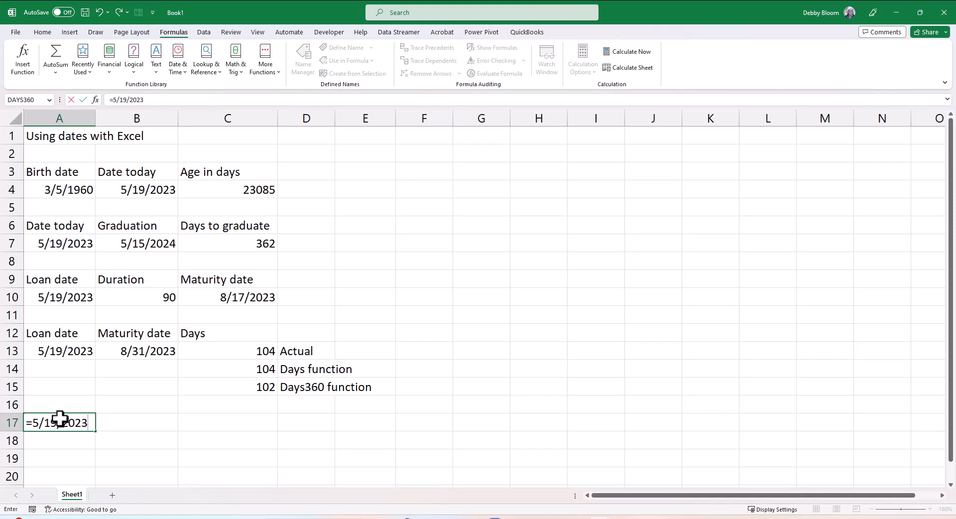
type("+90")
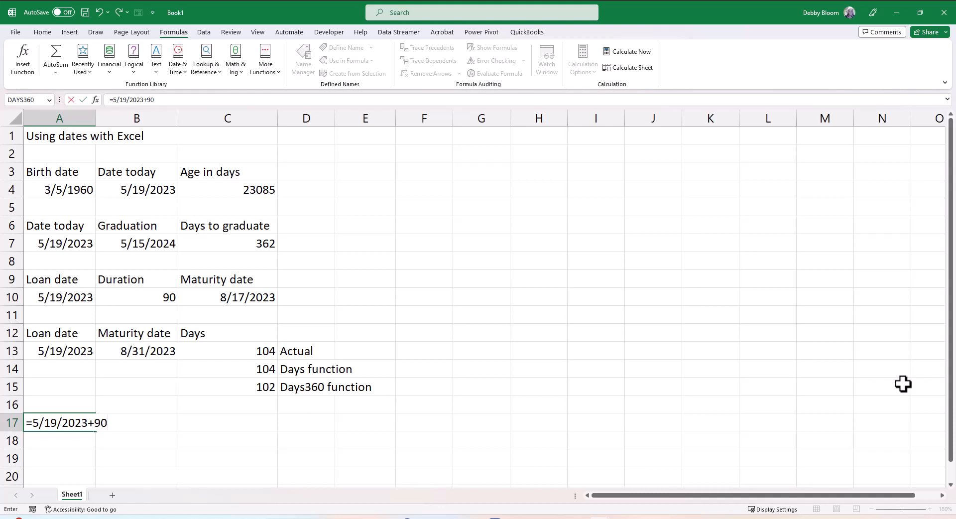
key("Escape")
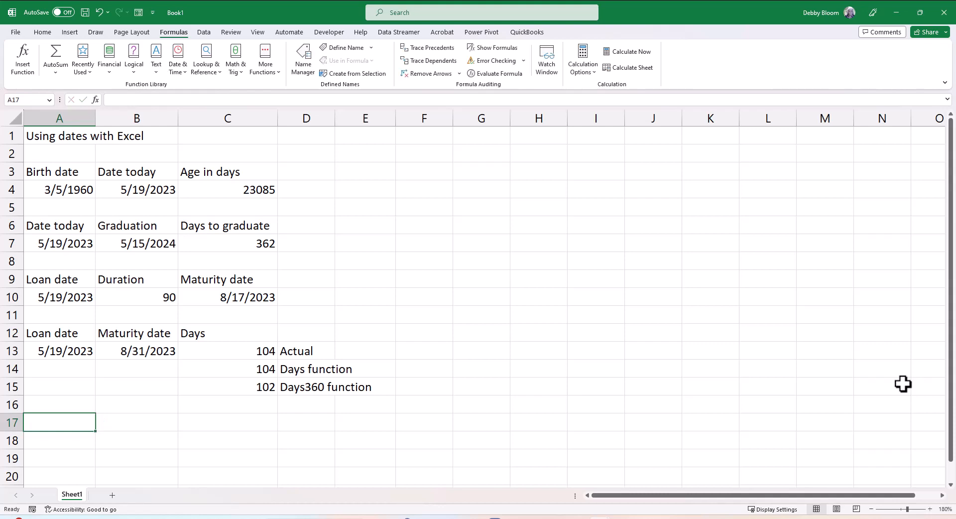
Type loan date 5/19/2023 in A17 and enter =A17+90 in B17 for 8/17/2023.
type("5/")
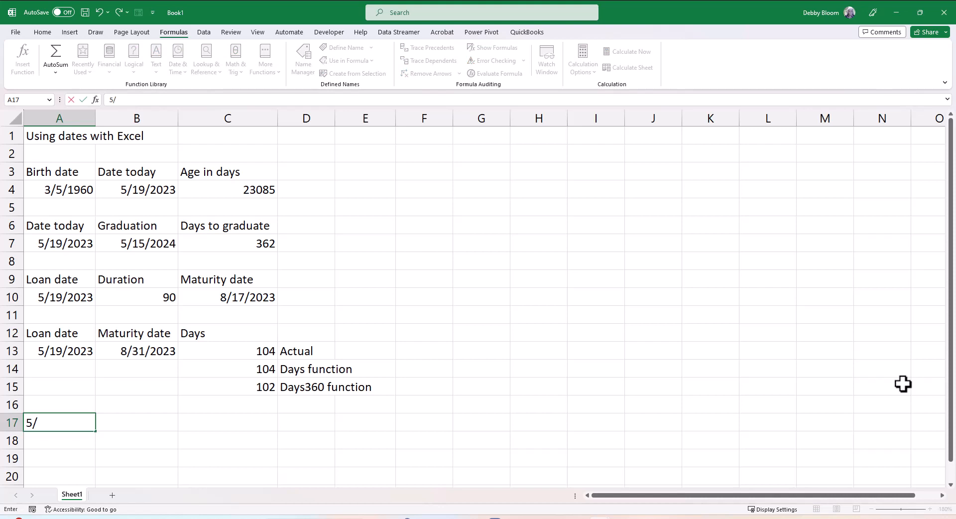
type("14")
left_click(136, 423)
type("=")
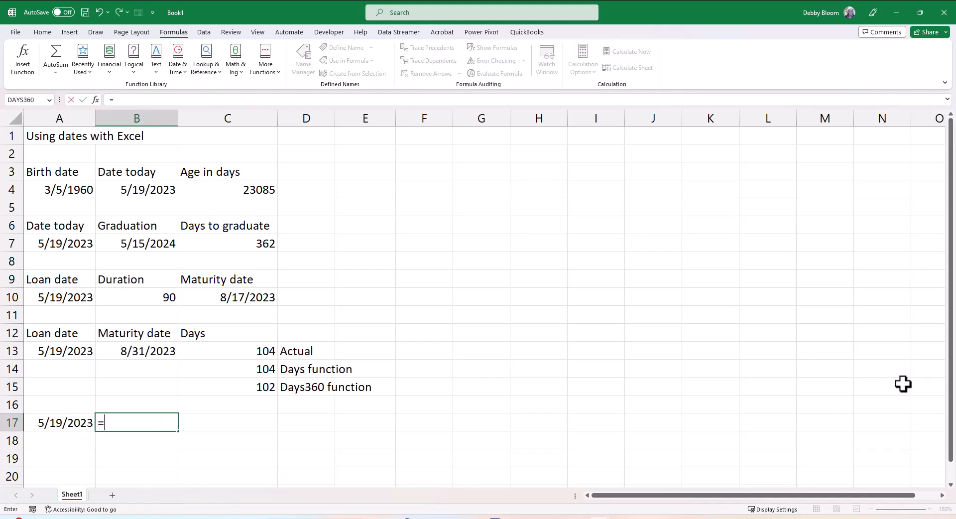
mouse_move(61, 430)
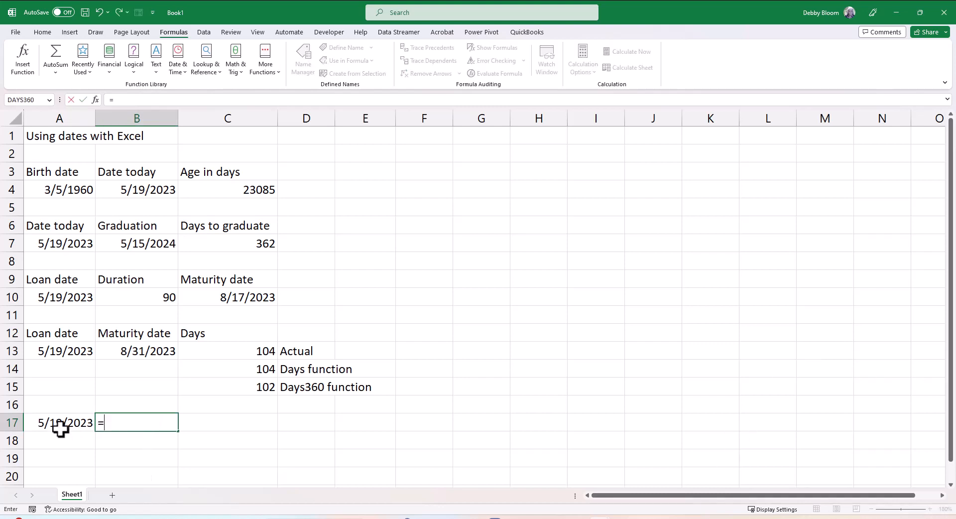
left_click(60, 423)
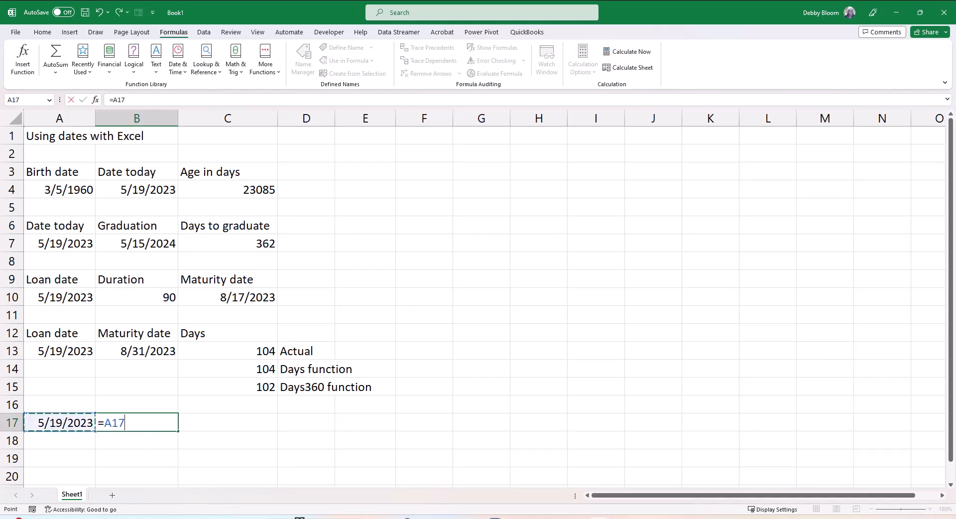
type("+")
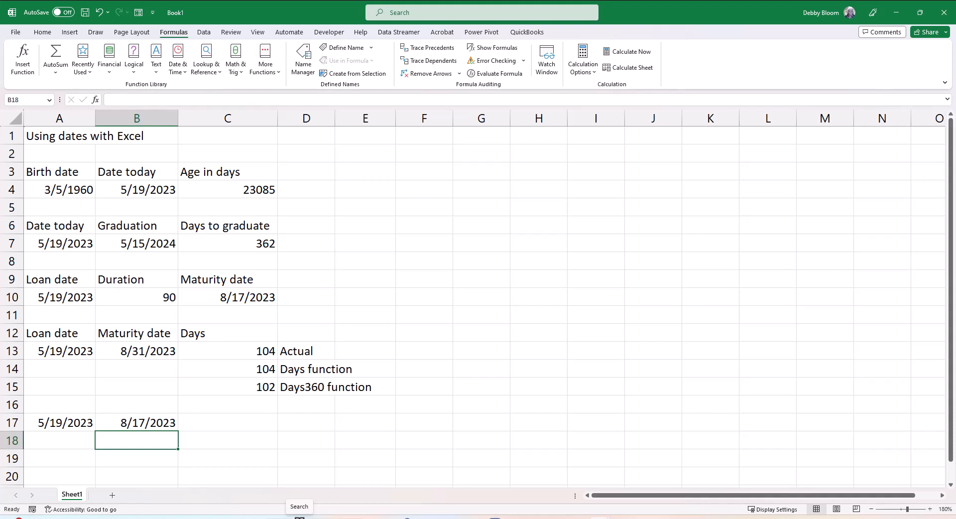
type("=date(")
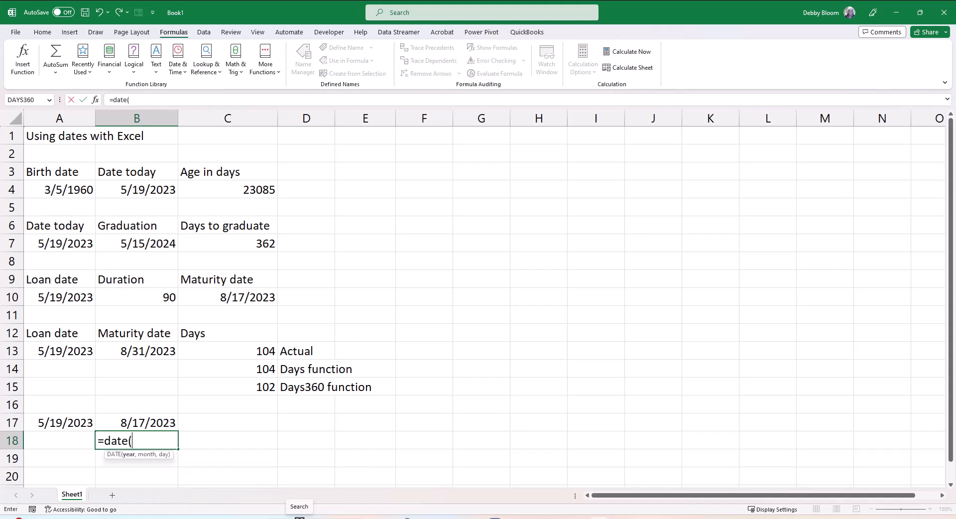
Enter =DATE(2023,5,19)+90 in B18, showing 8/17/2023.
type("2023")
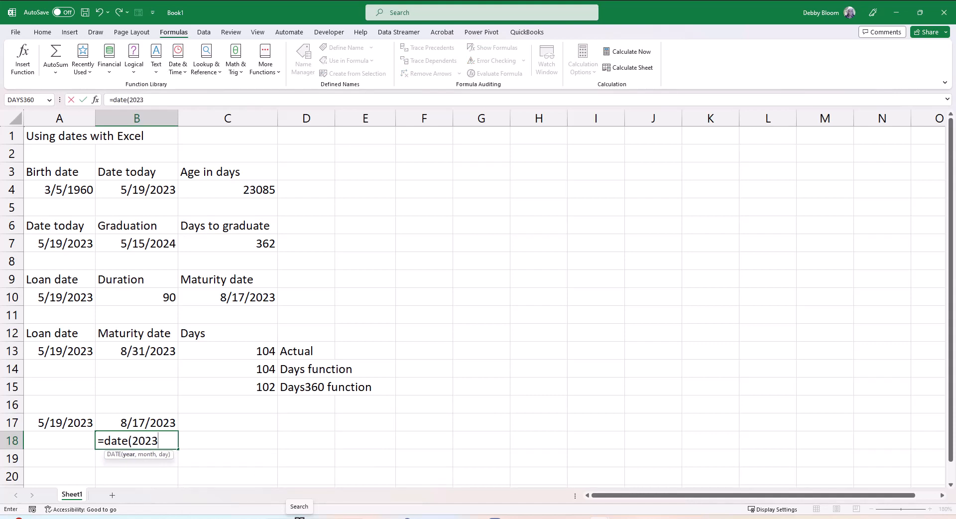
type(",")
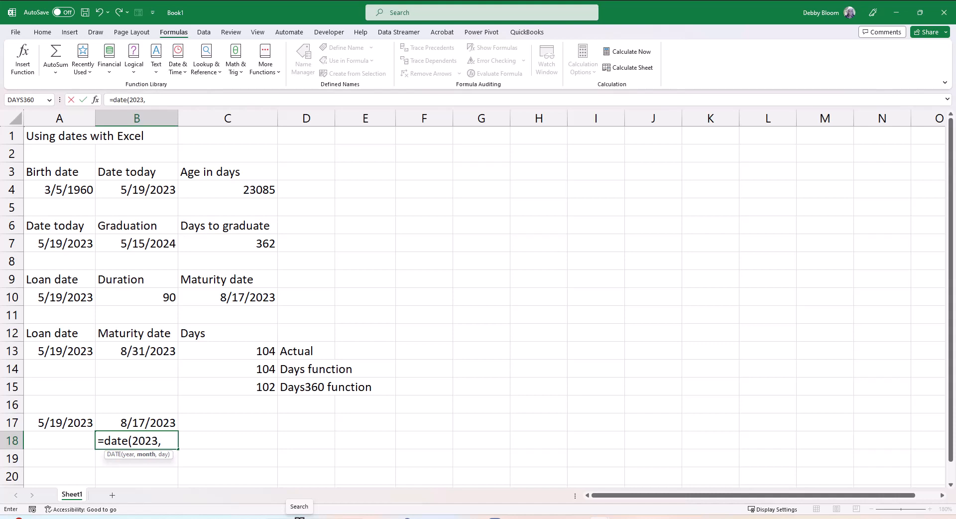
type("5,")
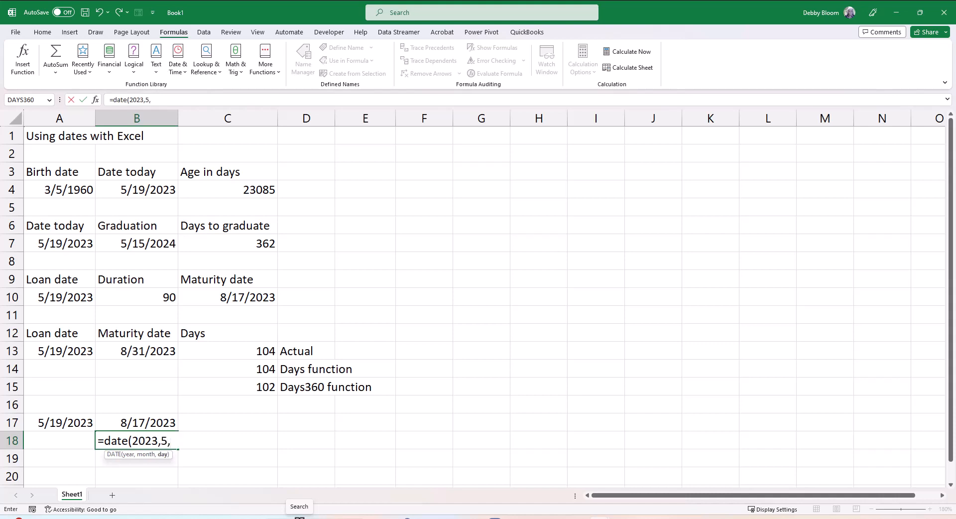
type("19)")
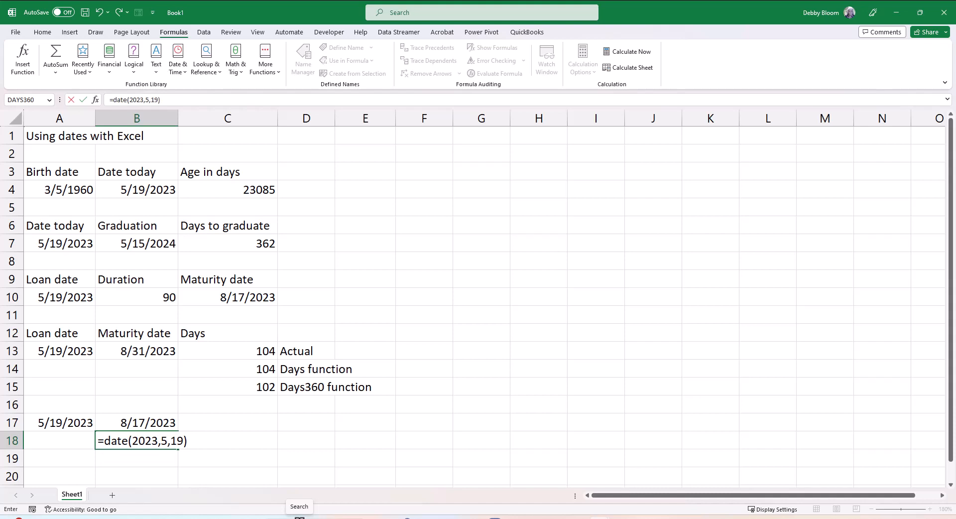
type("+90")
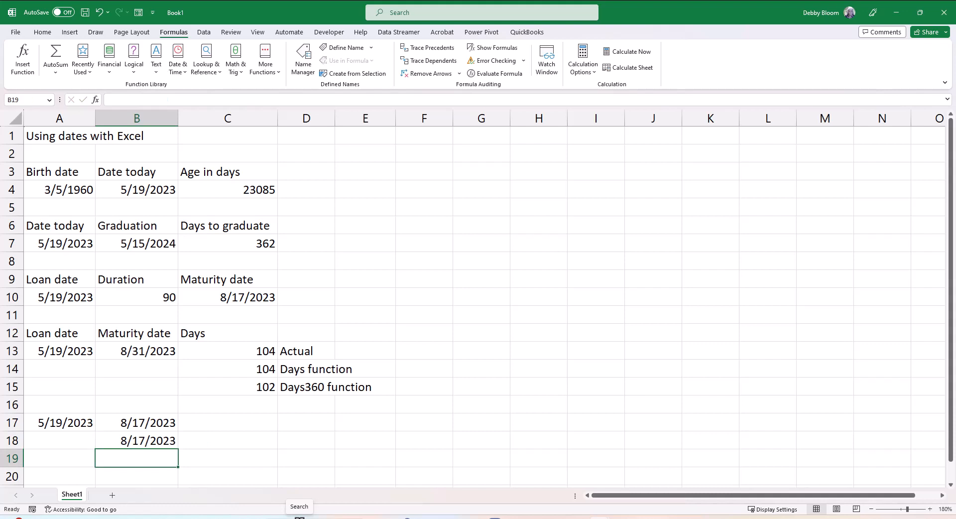
mouse_move(278, 506)
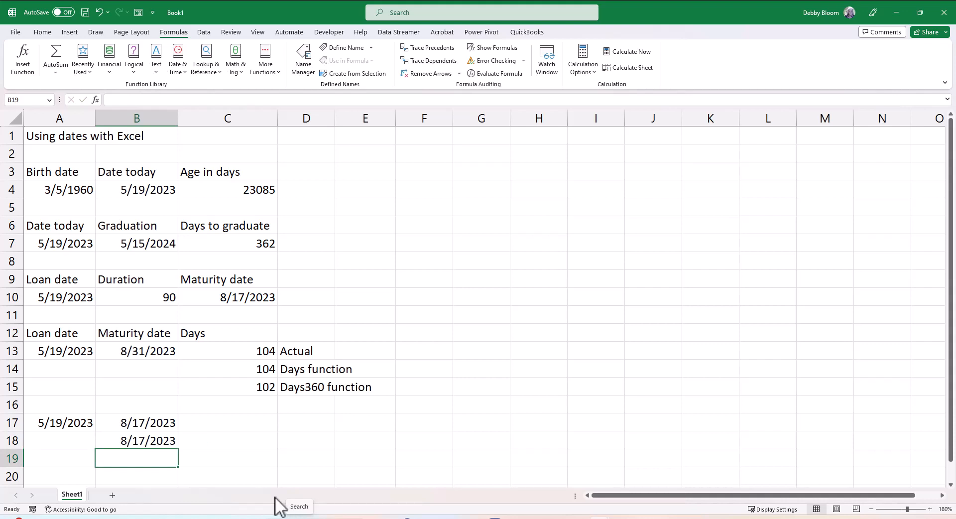